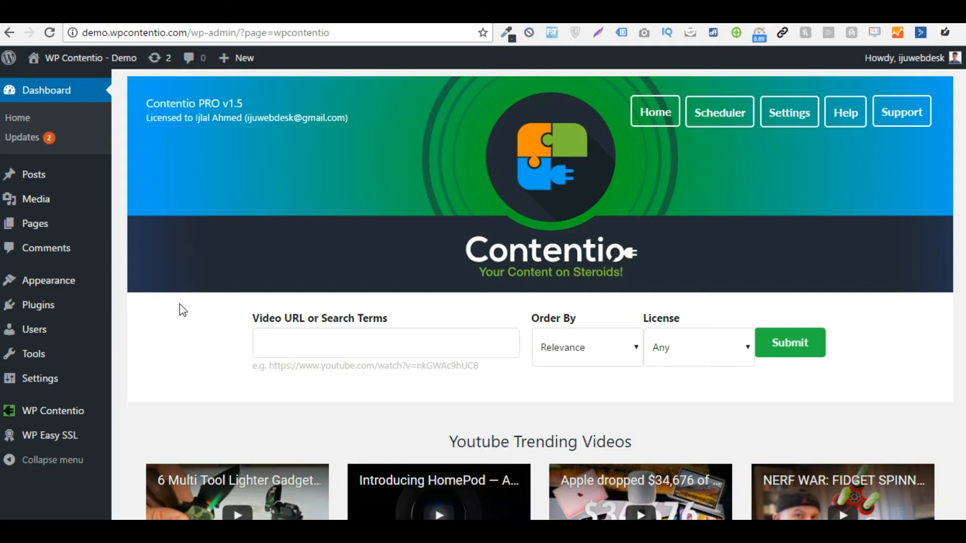
- Enter 'Motivational speech' as the video search terms, leaving Order By on Relevance
click(286, 274)
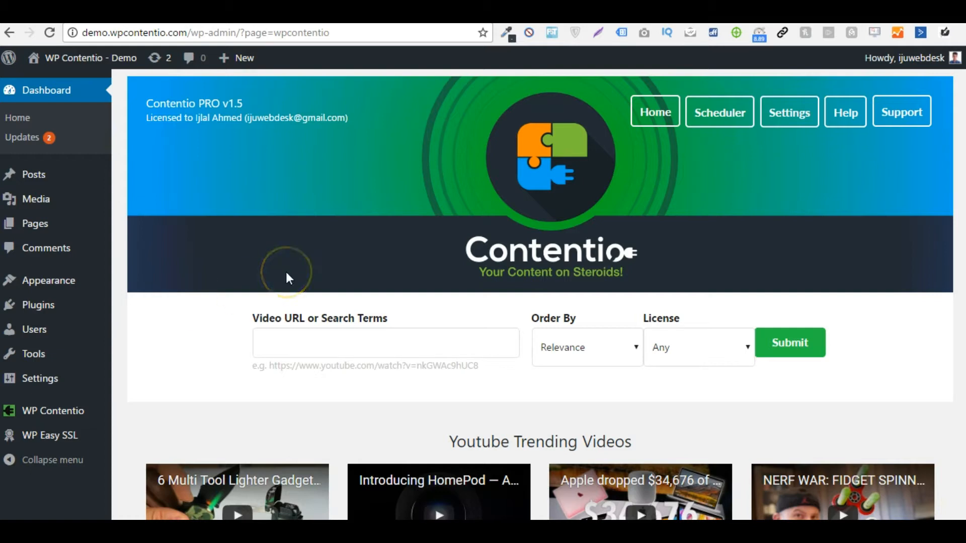
mouse_move(433, 196)
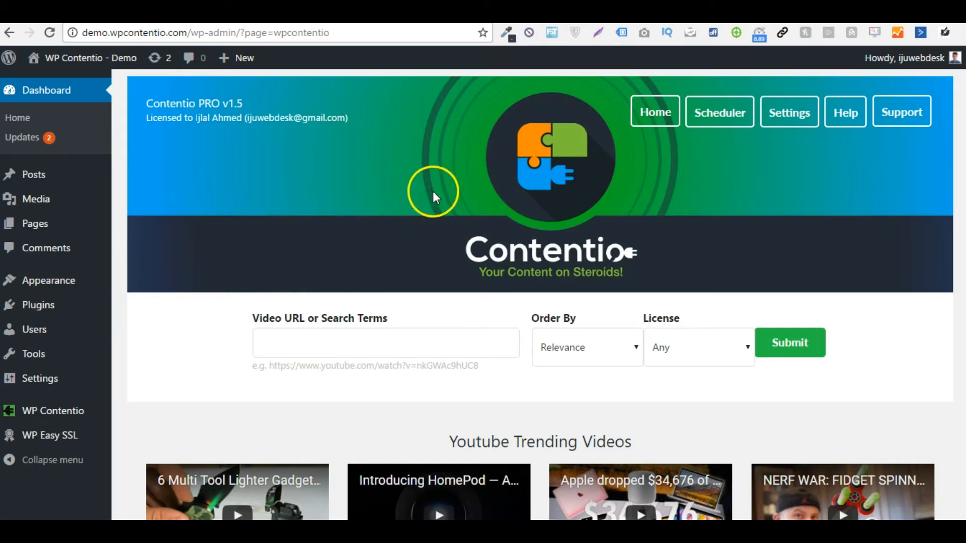
mouse_move(245, 196)
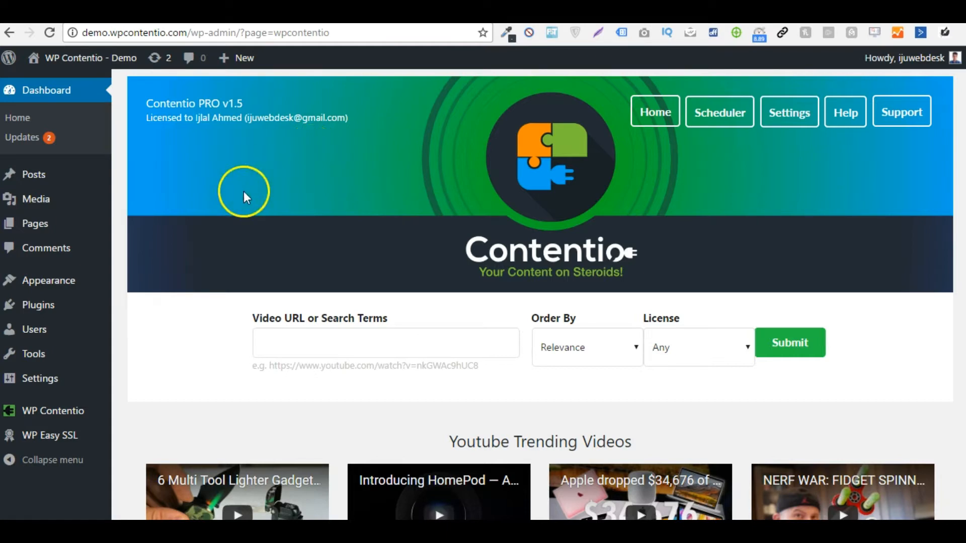
mouse_move(332, 189)
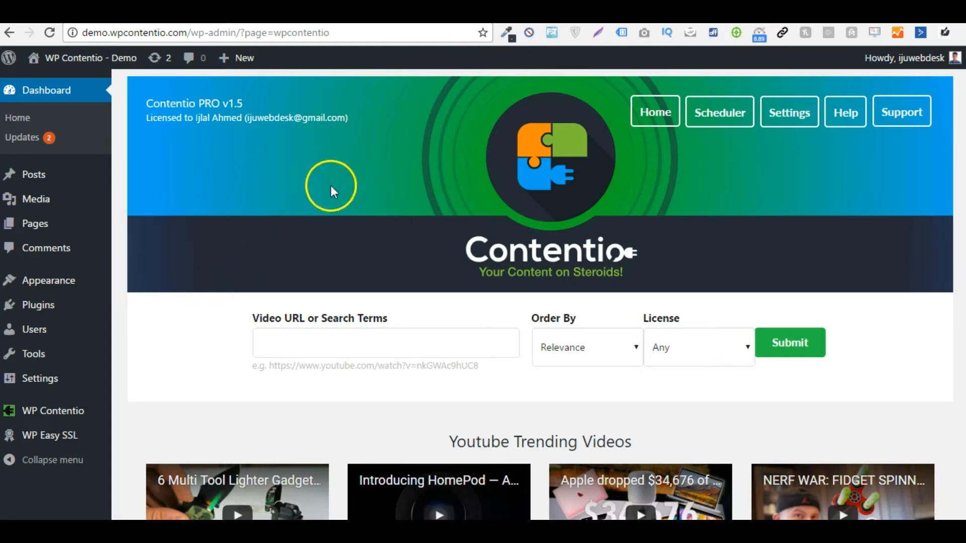
mouse_move(142, 352)
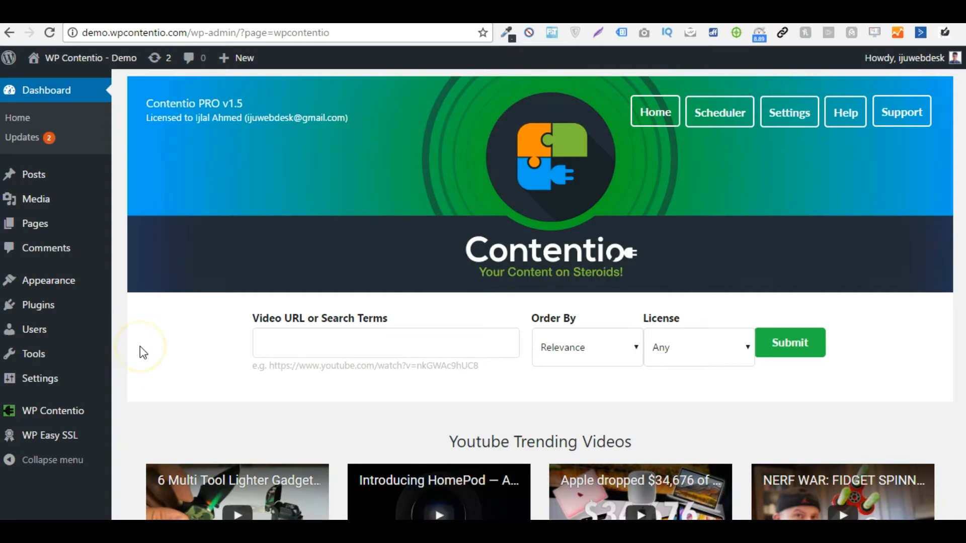
scroll(down, 3)
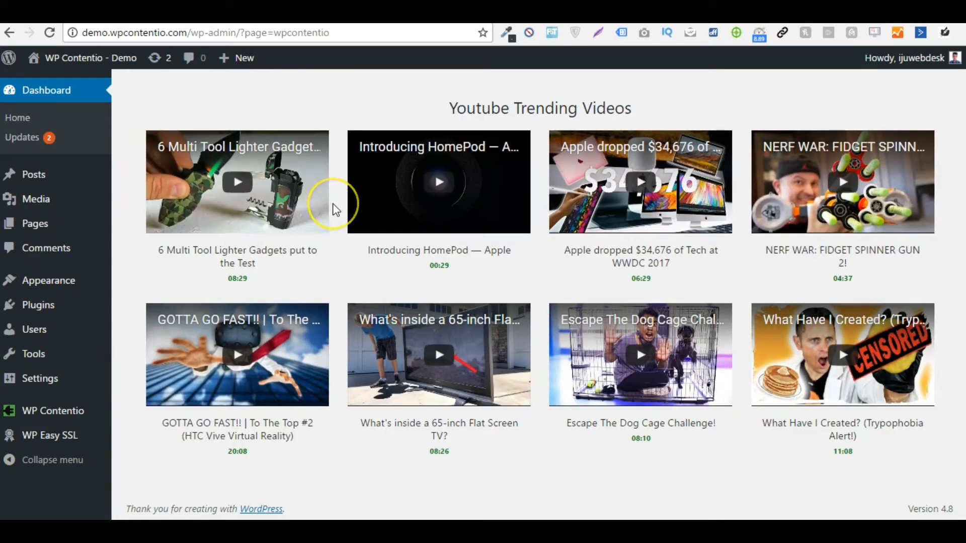
scroll(down, 3)
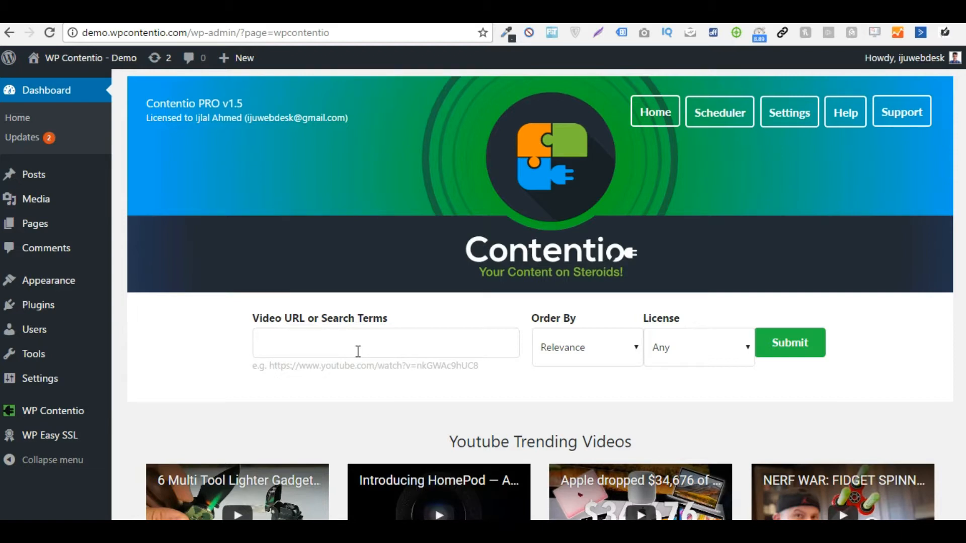
click(385, 343)
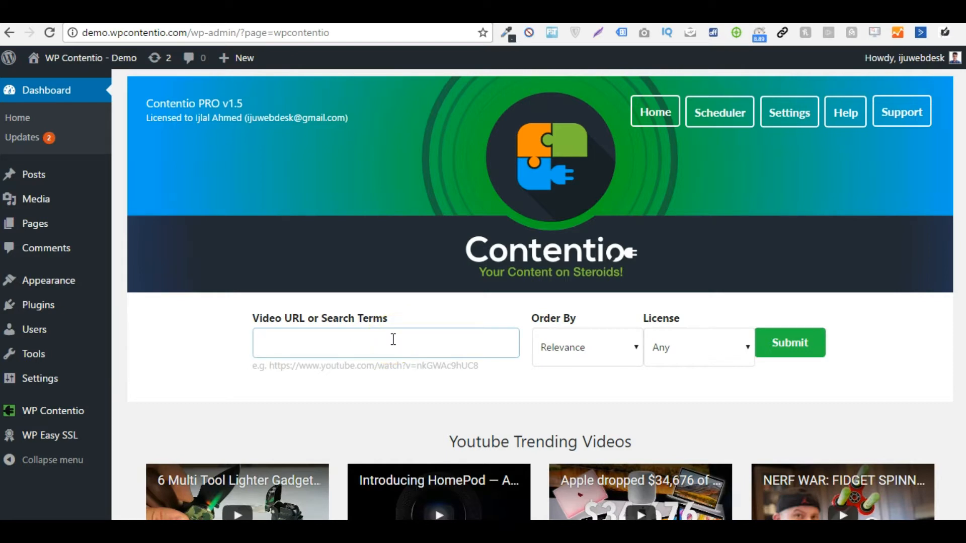
click(384, 343)
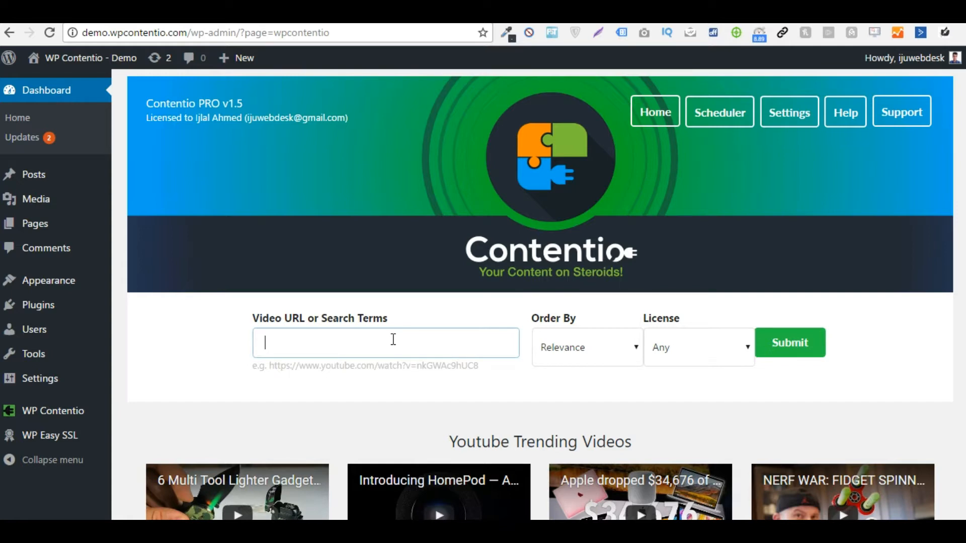
text(Mot)
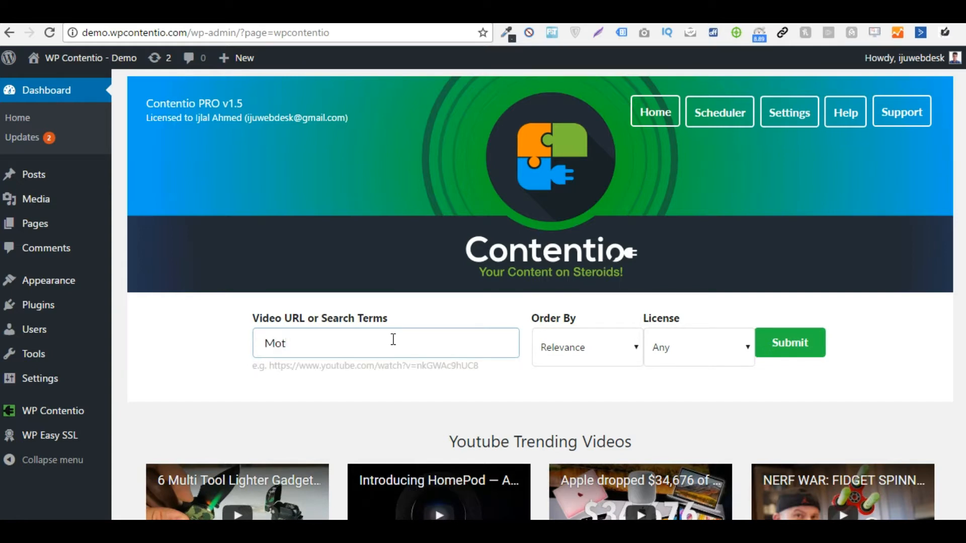
text(ivat)
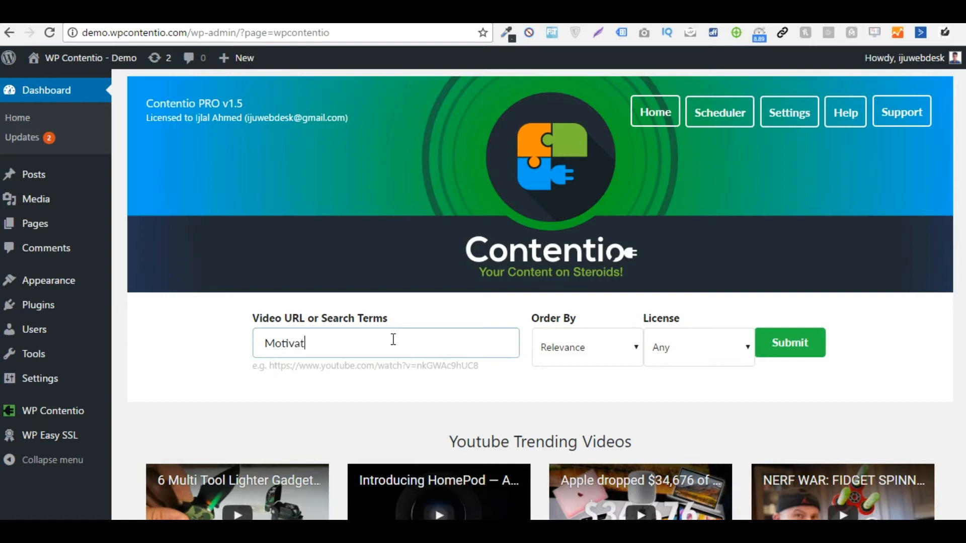
text(ional speech)
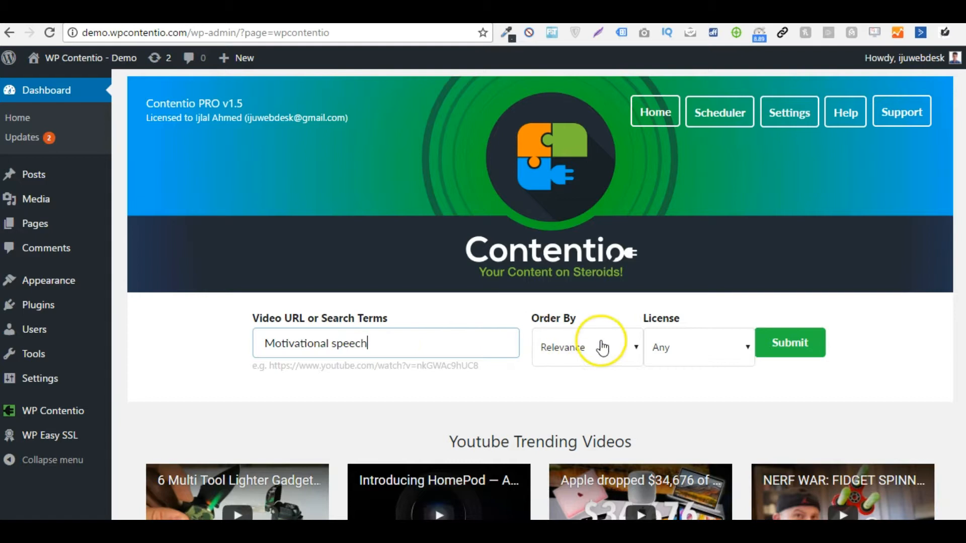
click(585, 347)
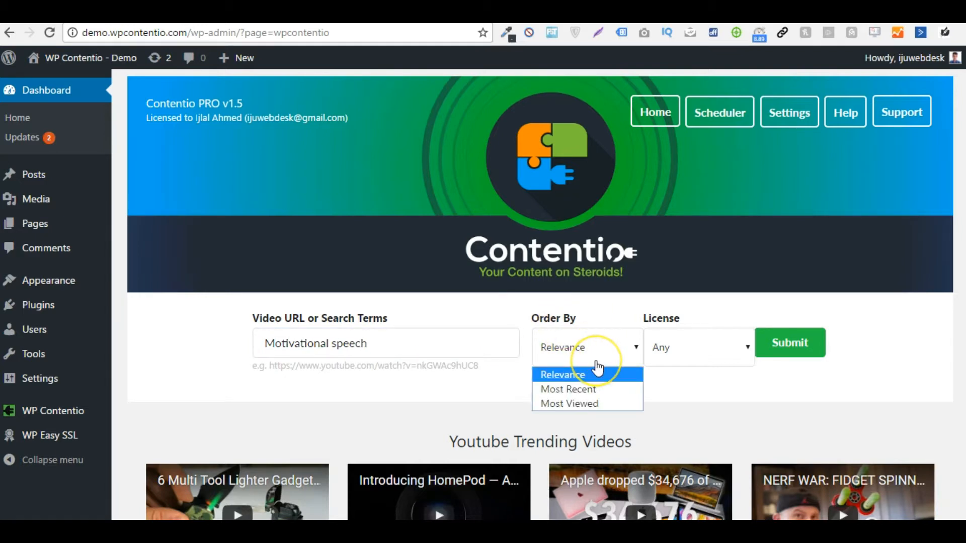
mouse_move(599, 383)
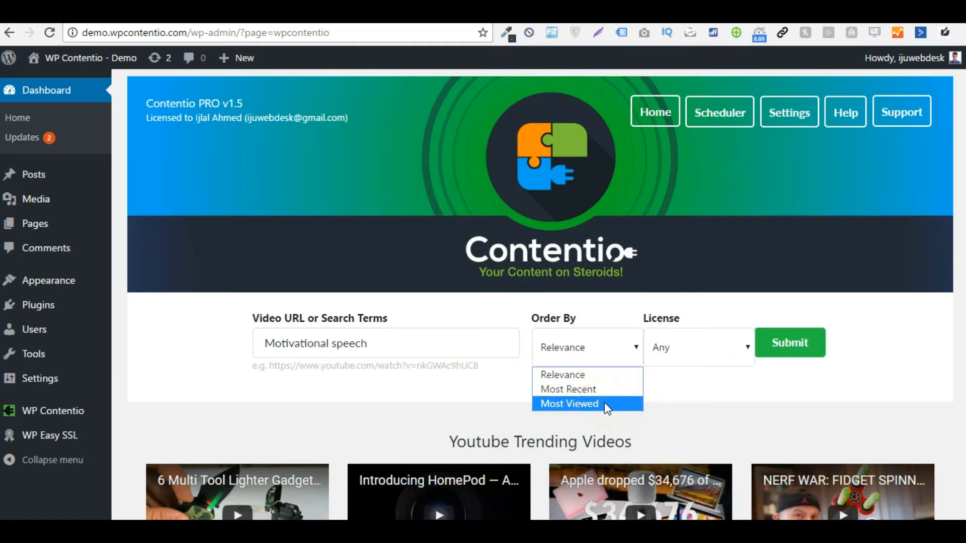
click(696, 347)
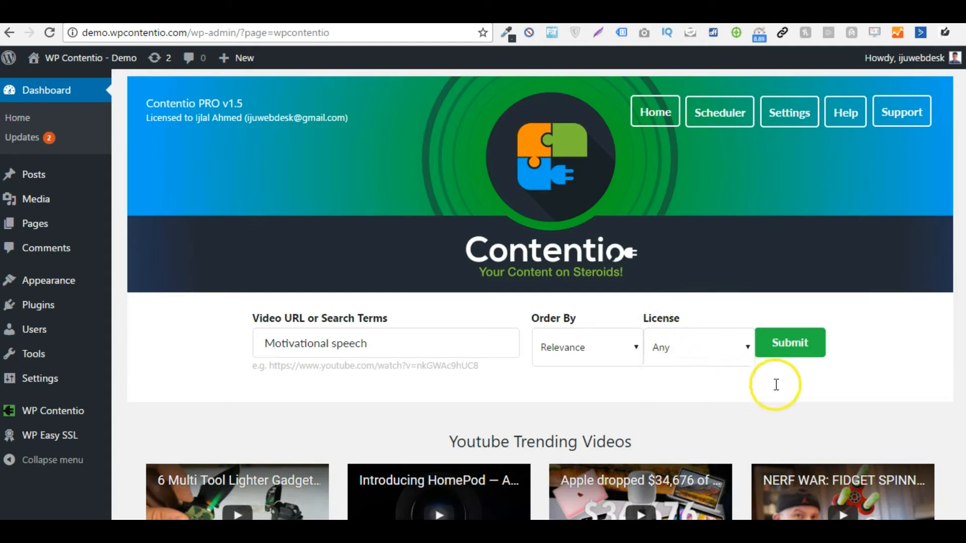
- Submit the Motivational speech search and preview the YOU CAN DO IT video
click(790, 342)
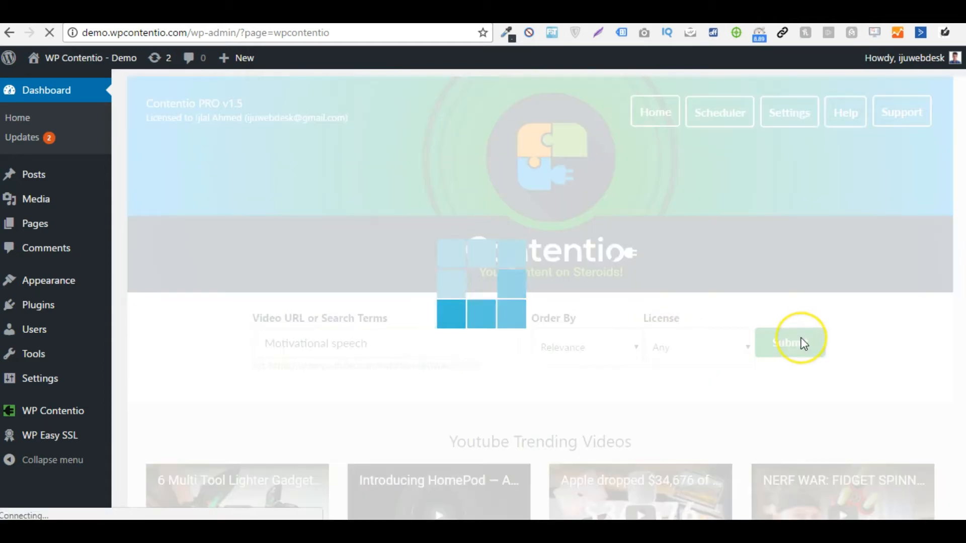
click(790, 343)
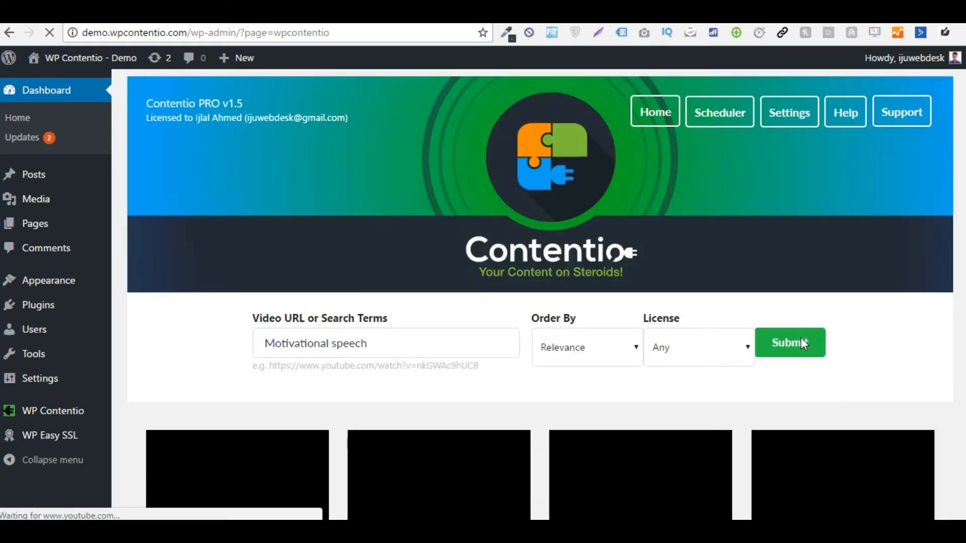
click(790, 343)
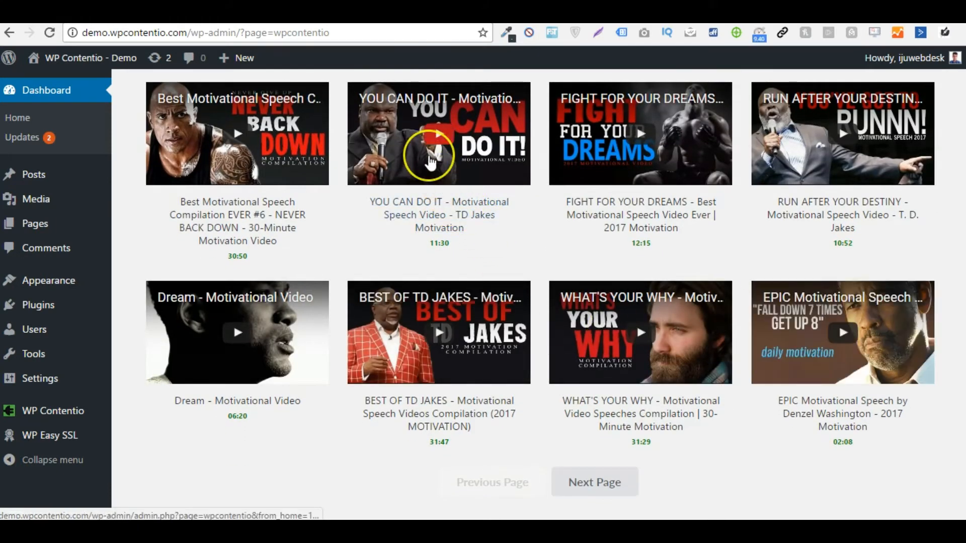
click(438, 134)
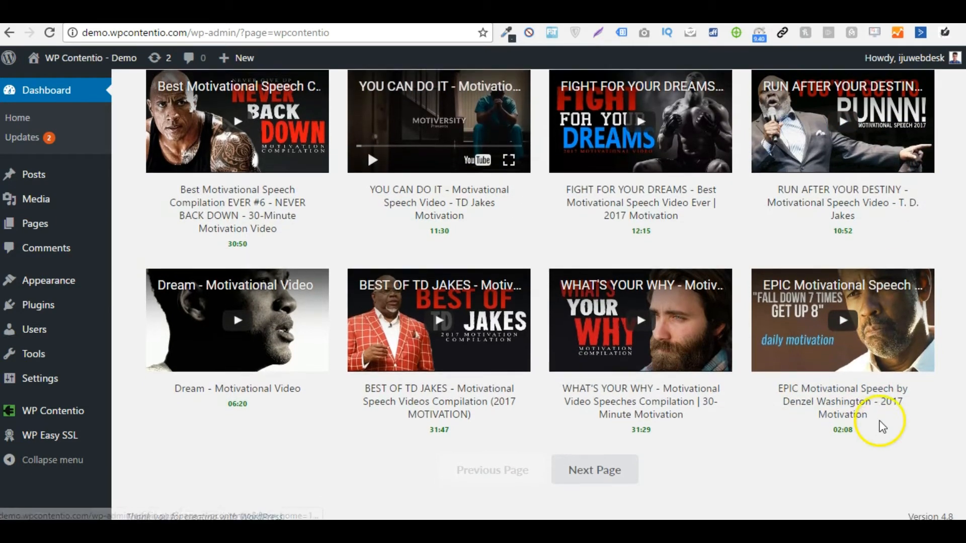
scroll(down, 3)
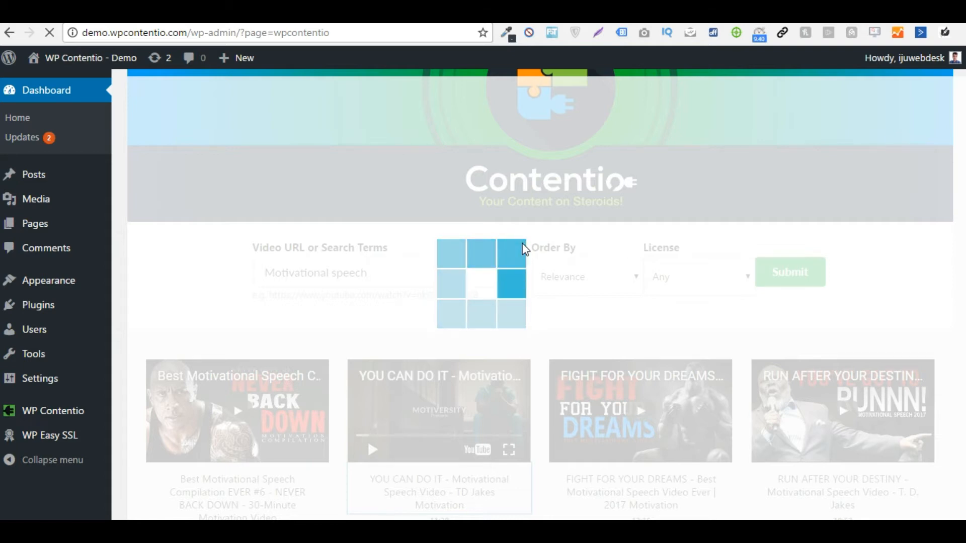
- Open the YOU CAN DO IT video as a post and review its transcript, tags and settings
click(439, 412)
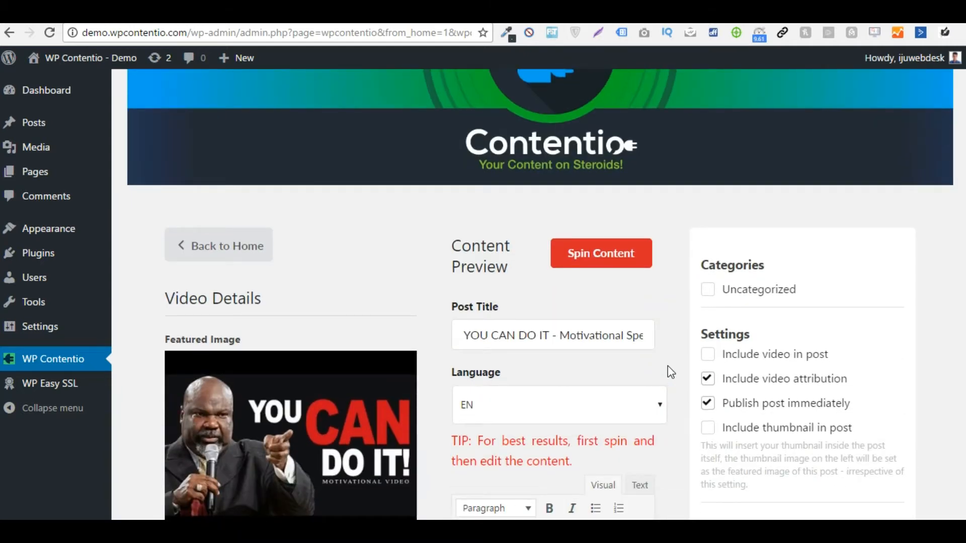
scroll(down, 3)
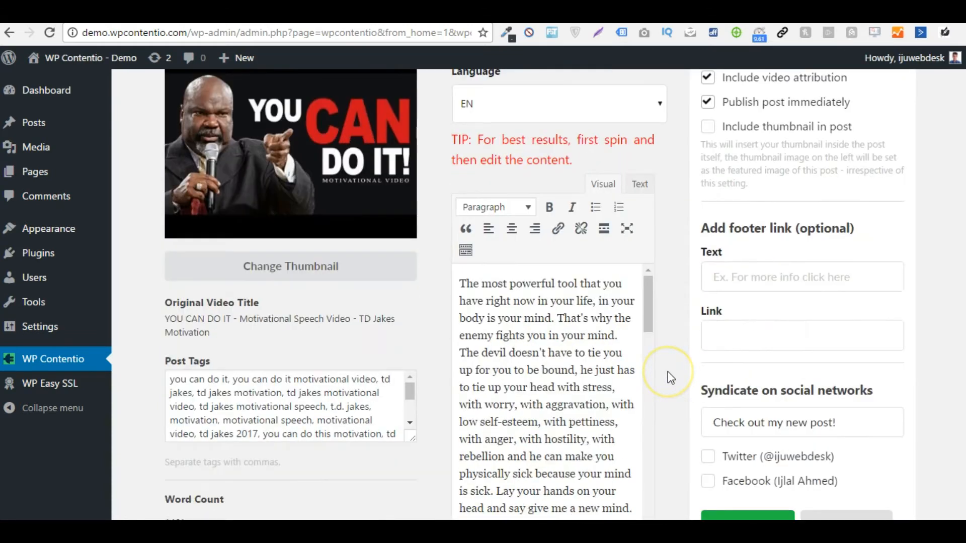
scroll(down, 3)
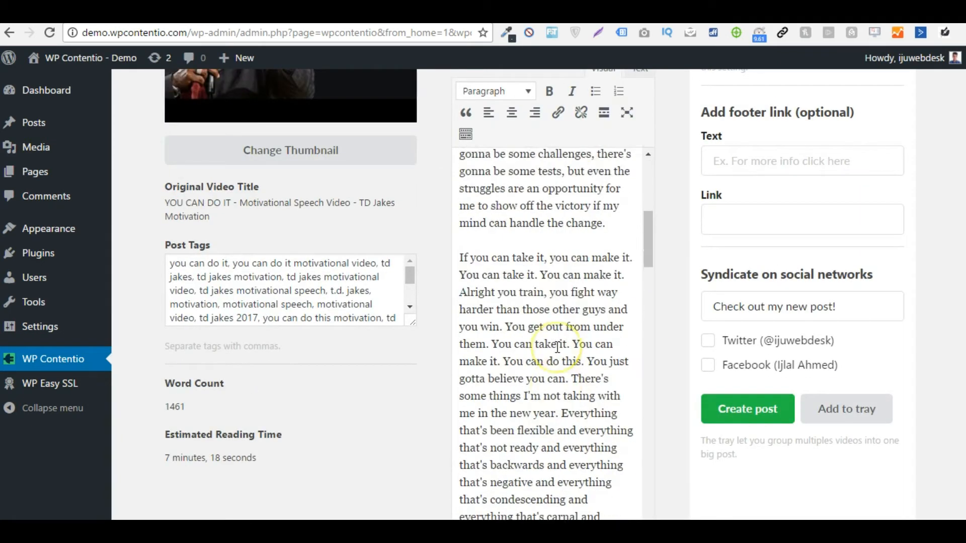
scroll(down, 3)
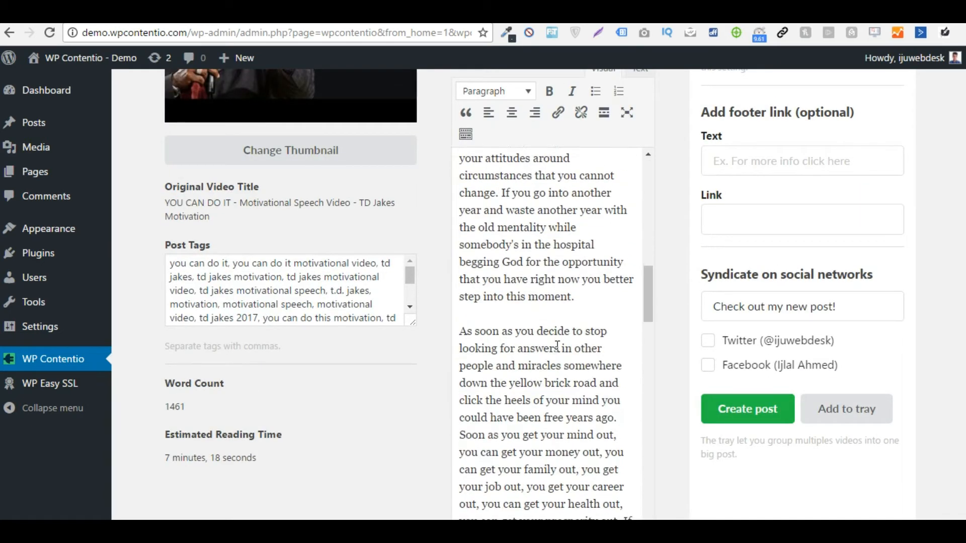
scroll(down, 3)
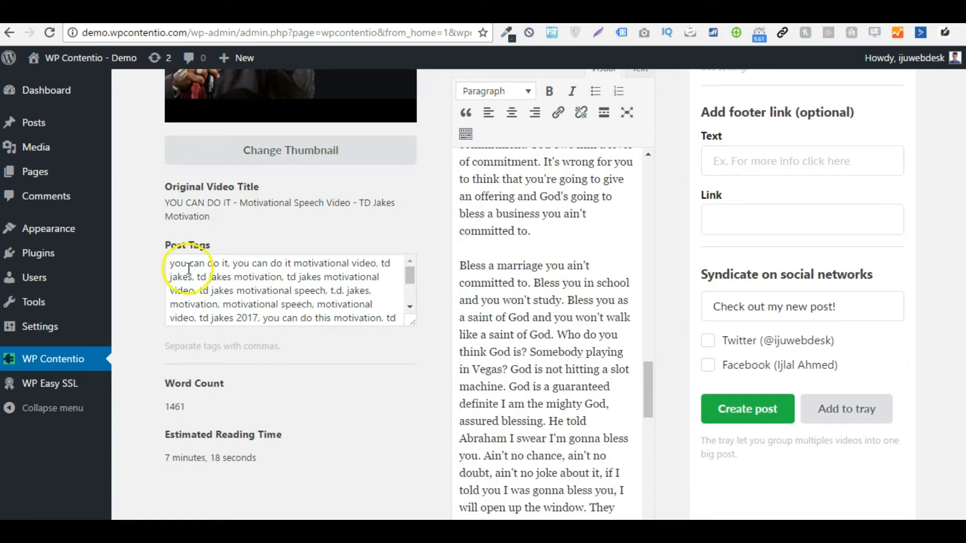
scroll(up, 3)
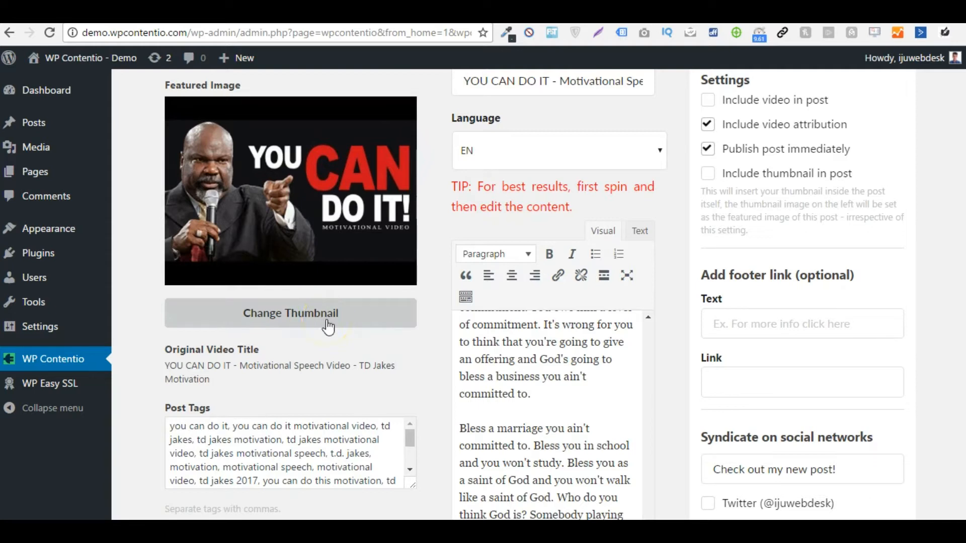
scroll(down, 3)
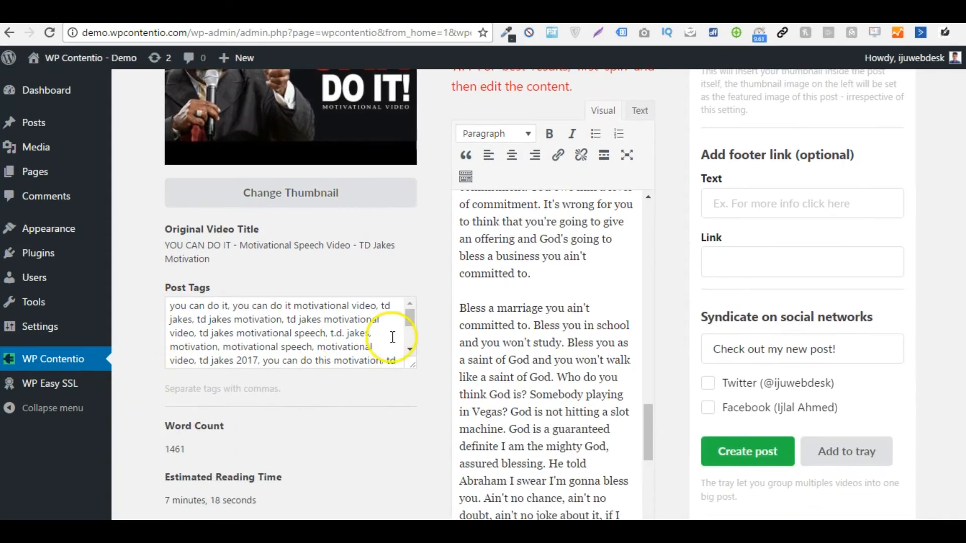
scroll(down, 3)
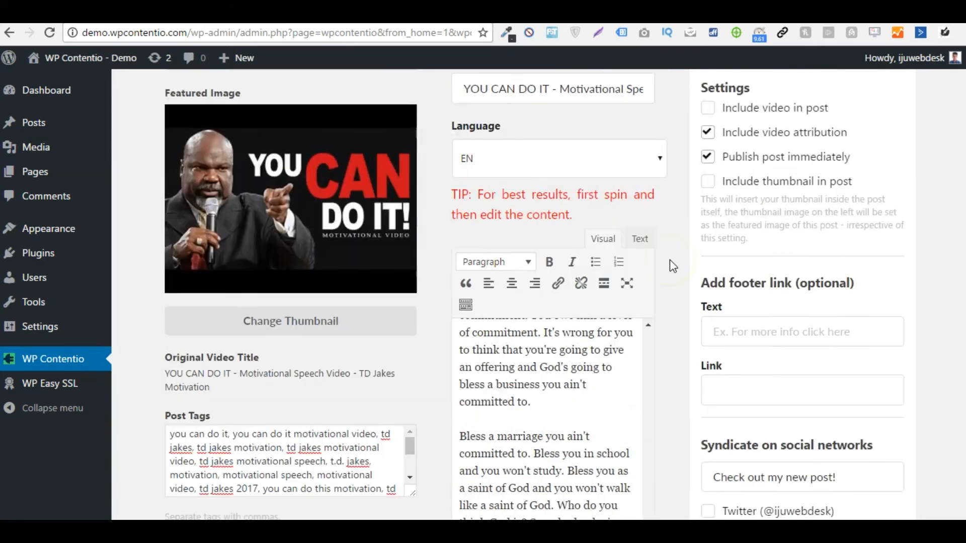
scroll(down, 3)
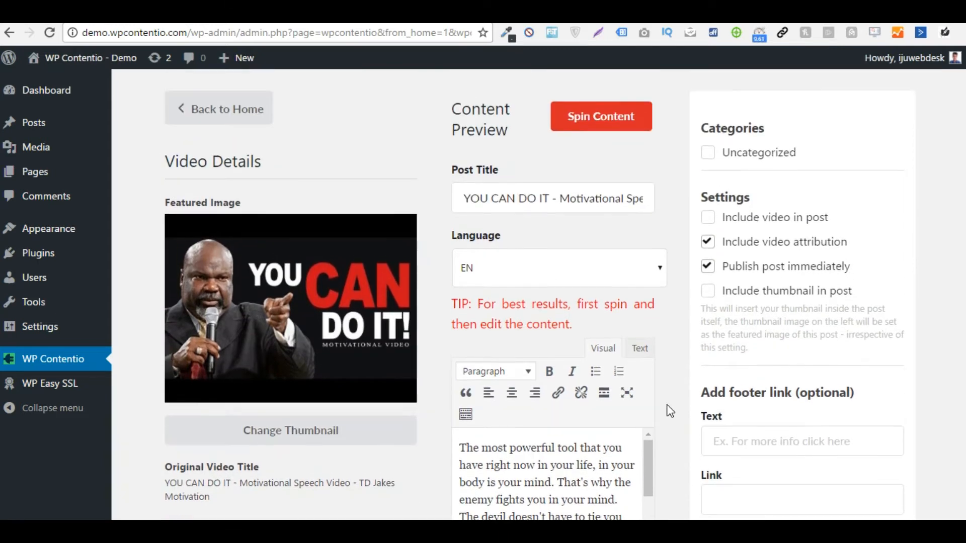
- Spin the post content automatically and dismiss the spun confirmation
click(601, 116)
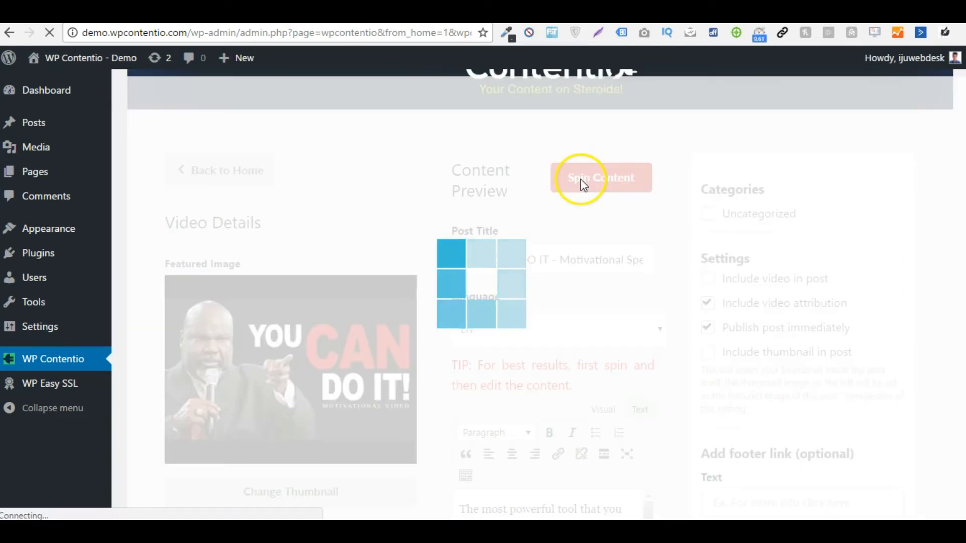
click(600, 178)
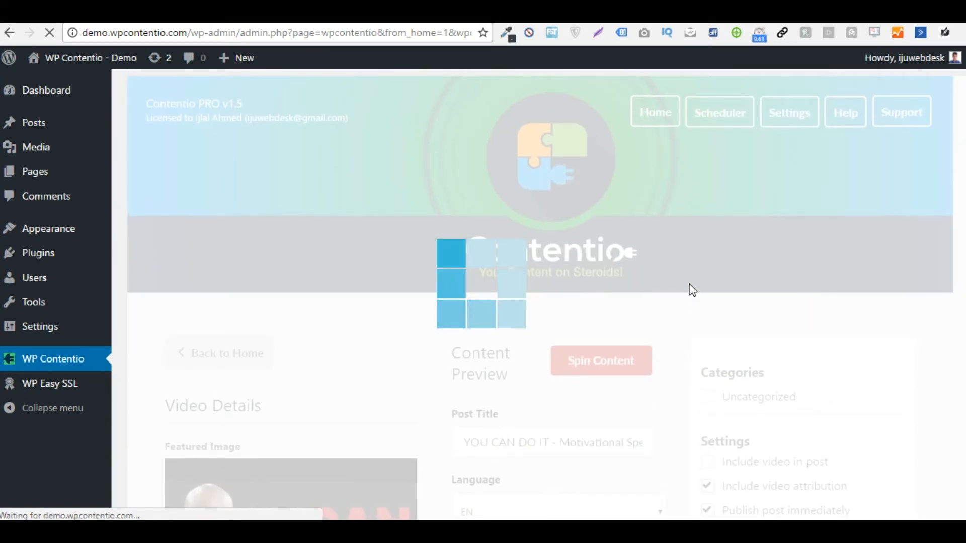
click(600, 360)
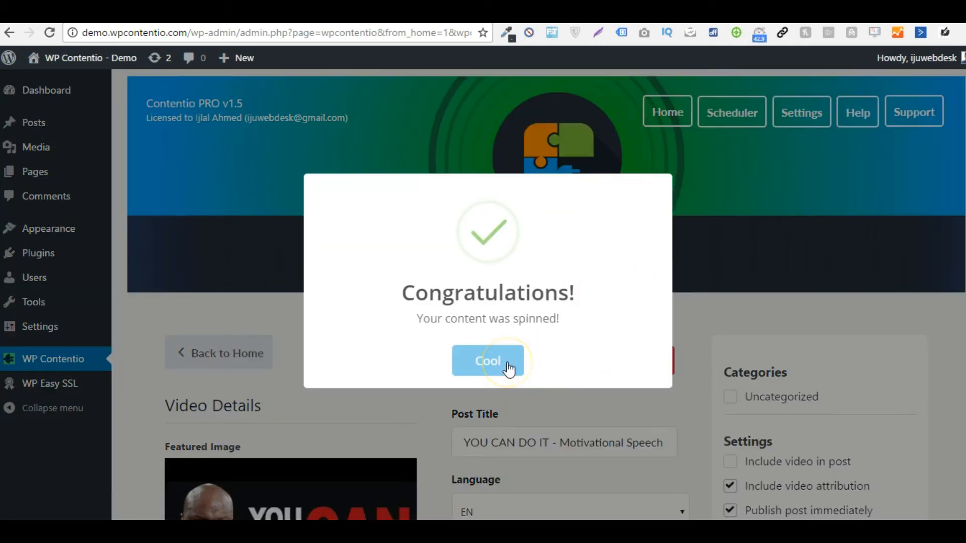
click(487, 361)
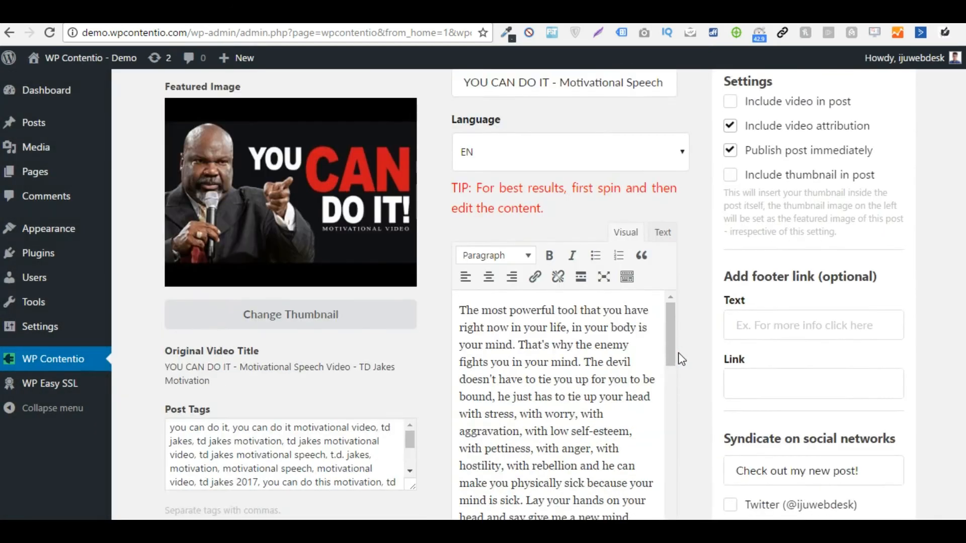
- Reset the post body to the original content and dismiss the re-initialized message
scroll(down, 3)
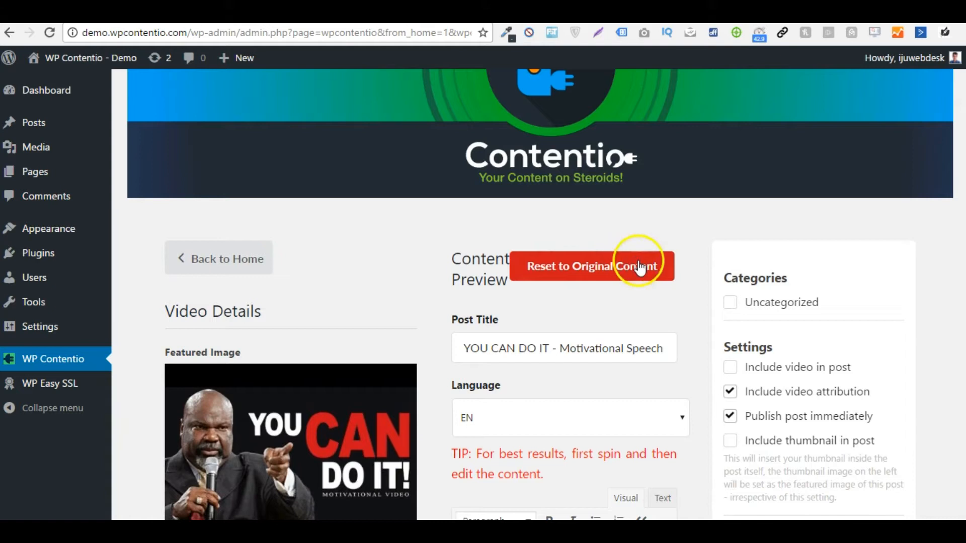
scroll(down, 3)
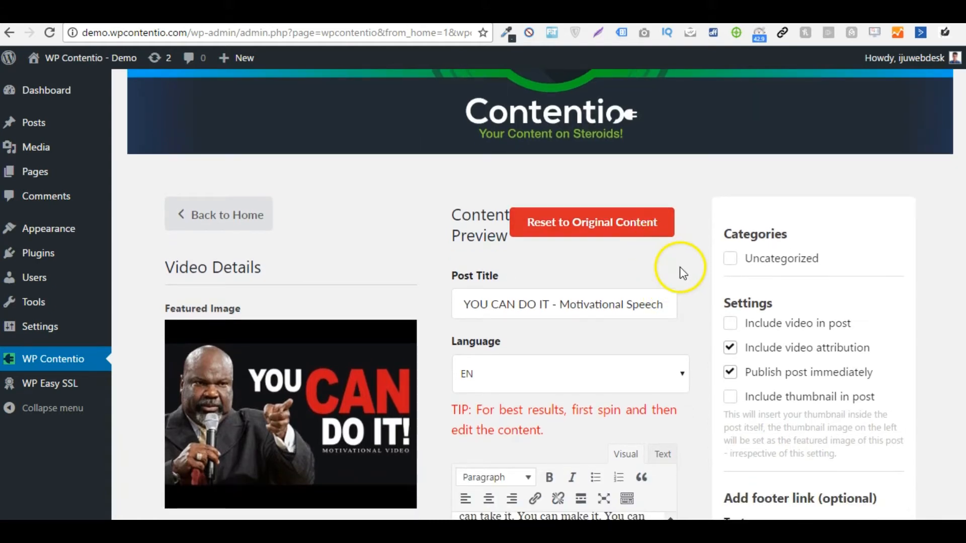
scroll(down, 3)
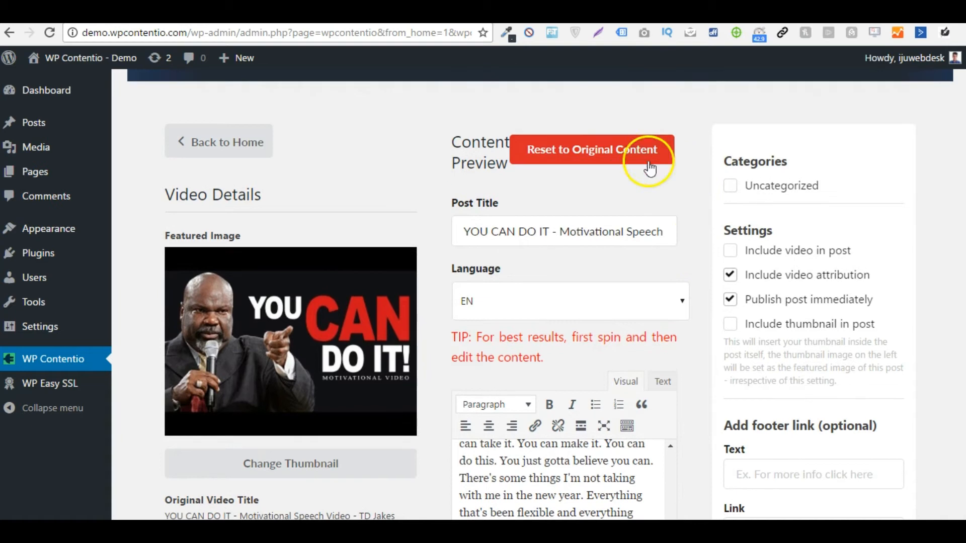
click(591, 150)
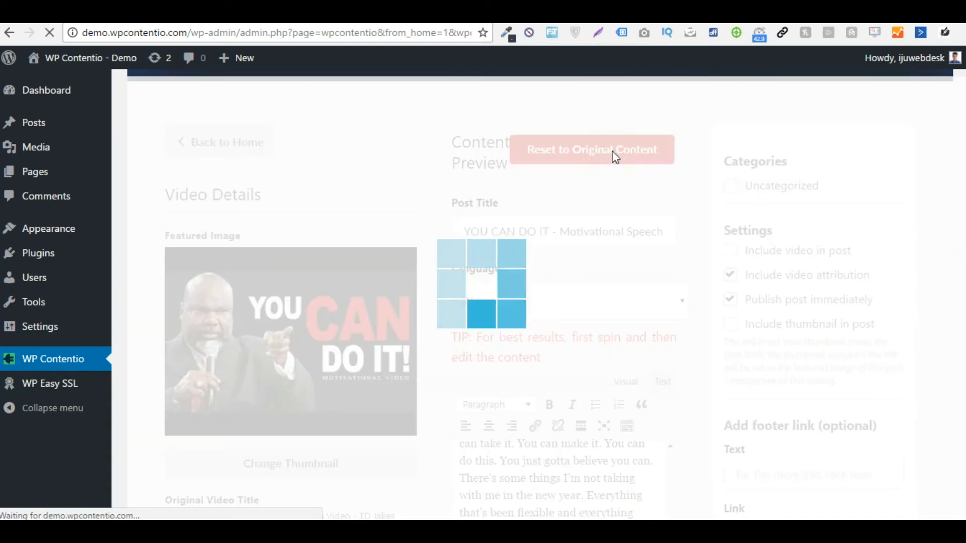
click(591, 149)
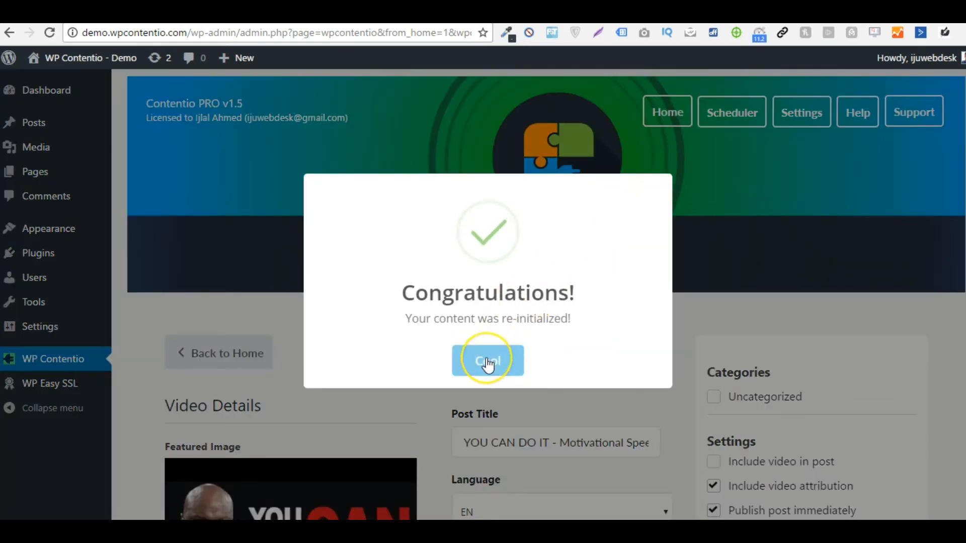
click(487, 360)
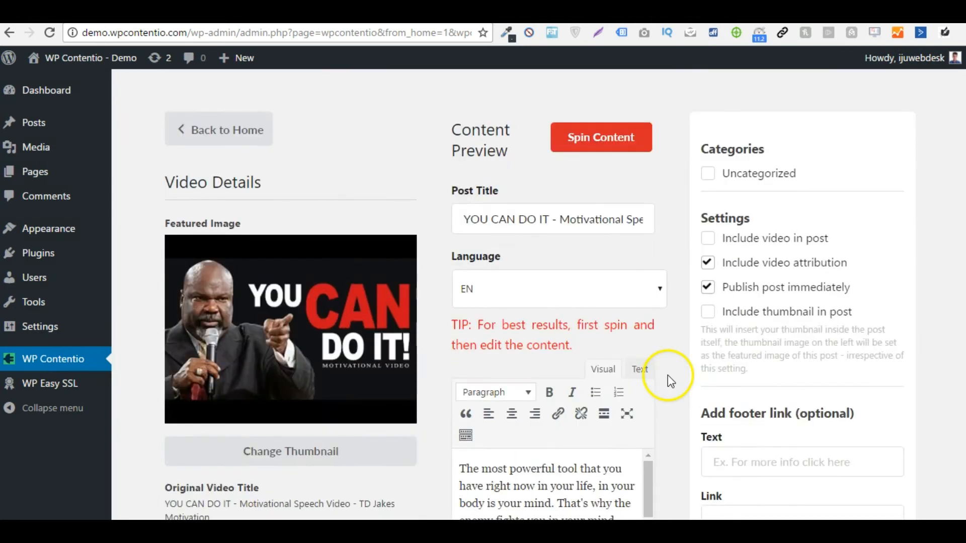
- Set the post language to ES and review the Spanish-translated content
click(557, 288)
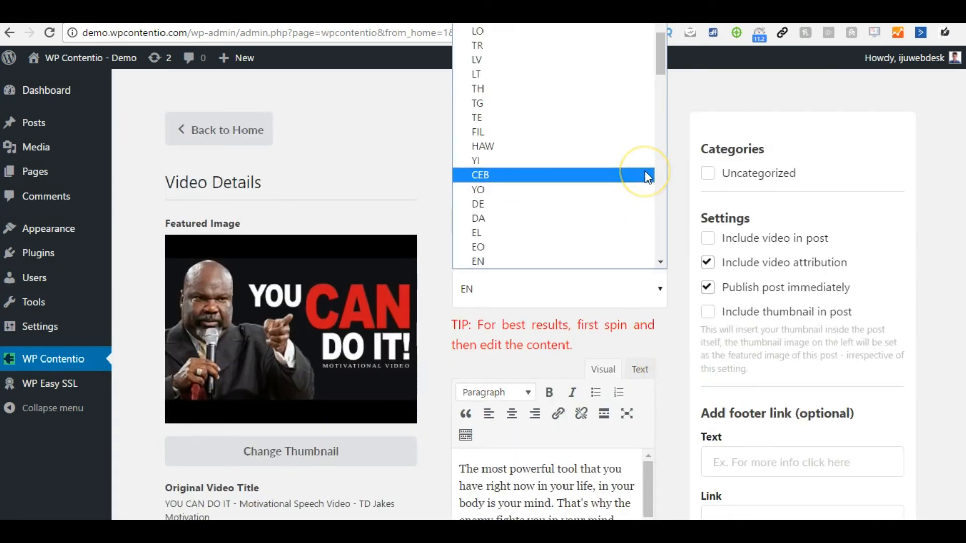
scroll(down, 3)
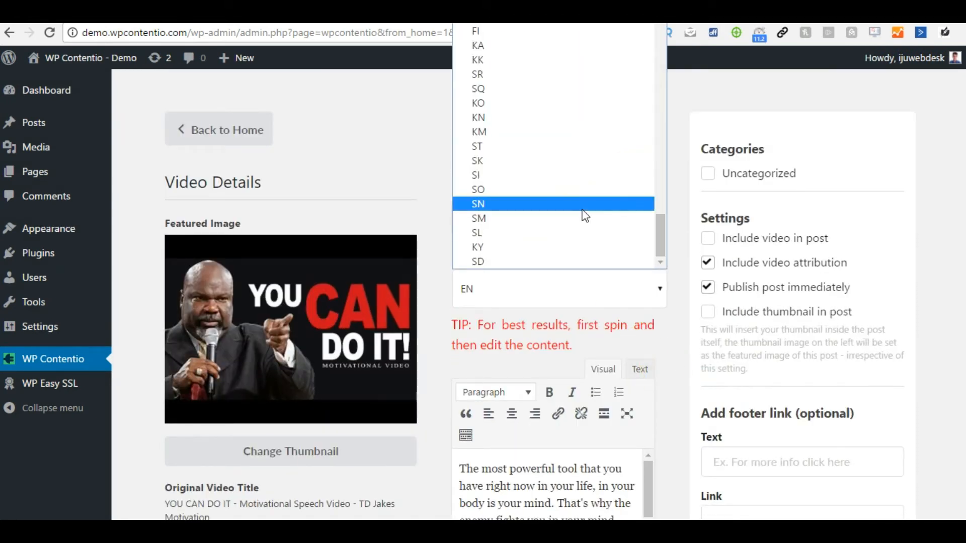
scroll(down, 3)
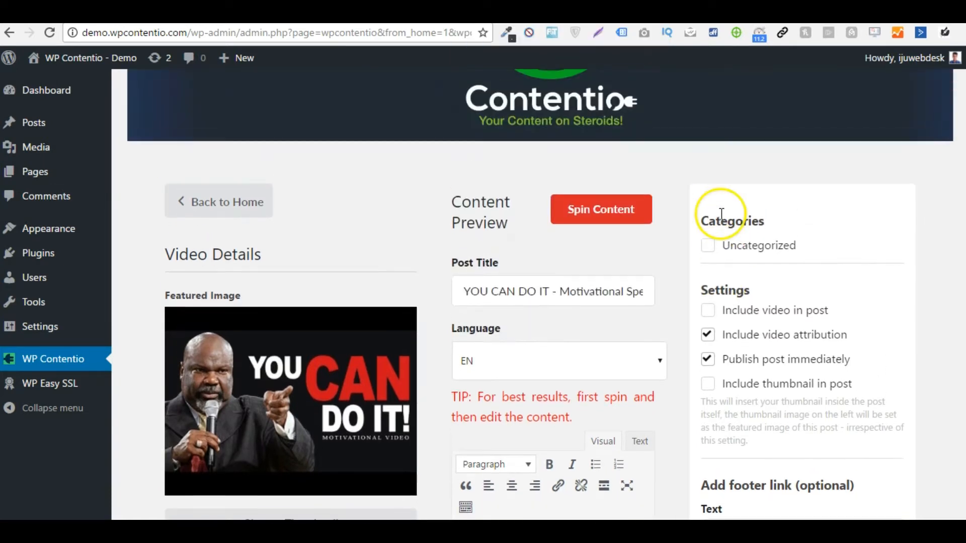
click(557, 361)
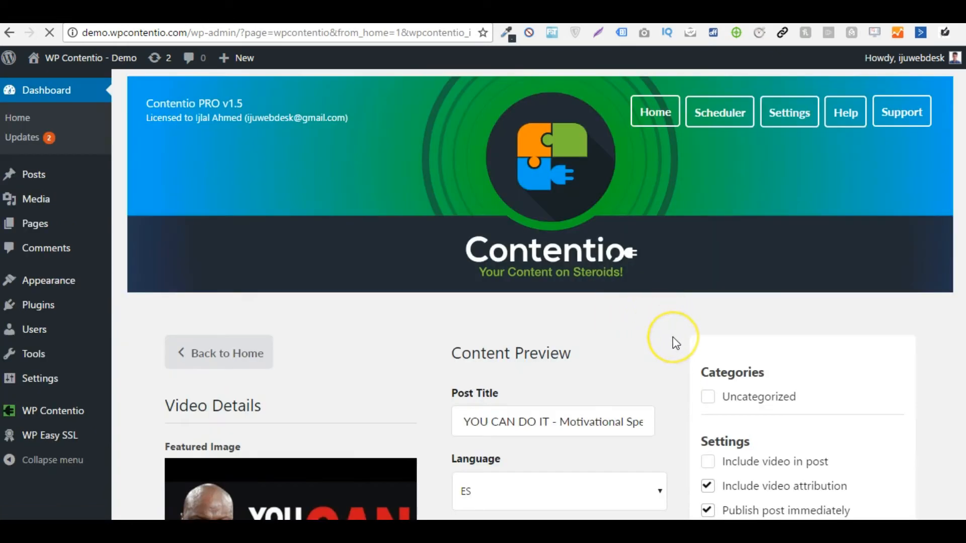
scroll(down, 3)
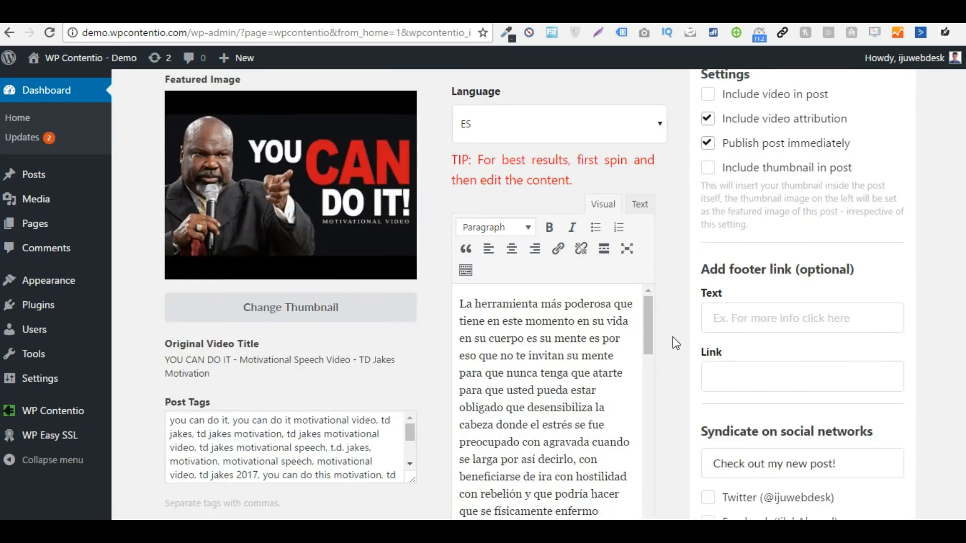
scroll(down, 3)
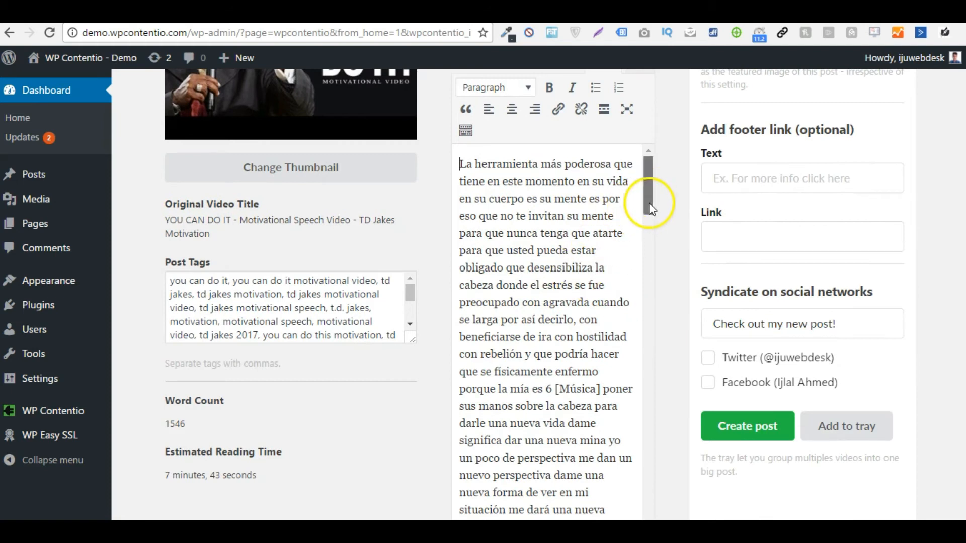
scroll(down, 3)
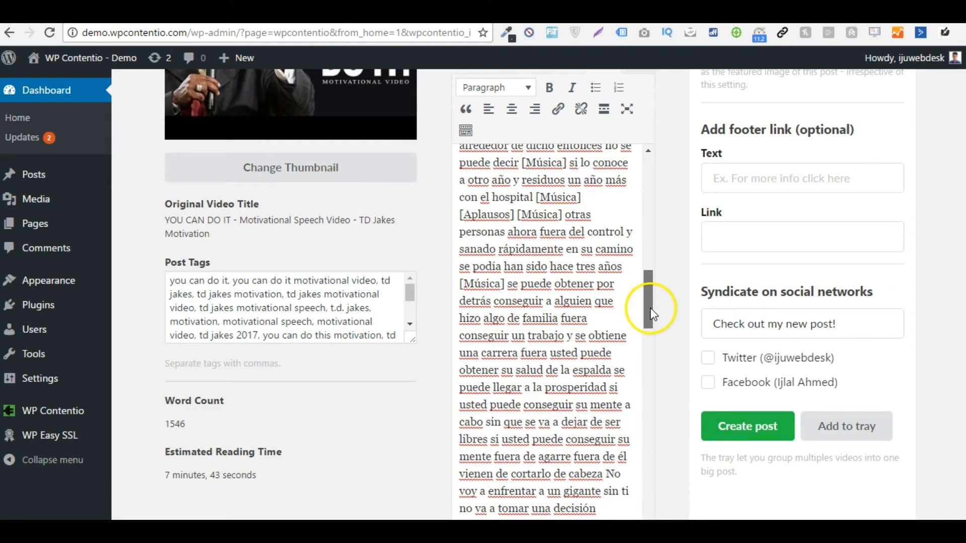
scroll(down, 3)
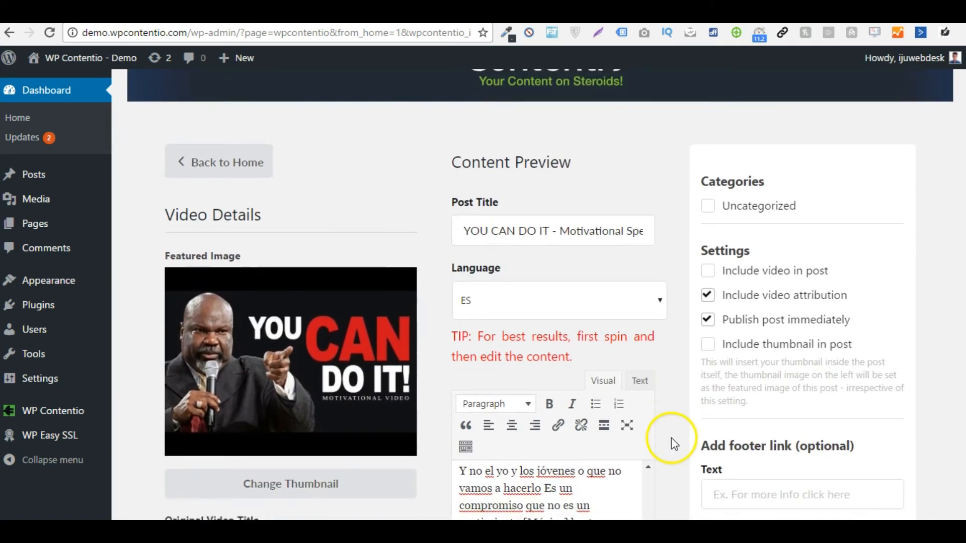
- Tick Include video in post, with Publish post immediately toggled off and back on
scroll(down, 3)
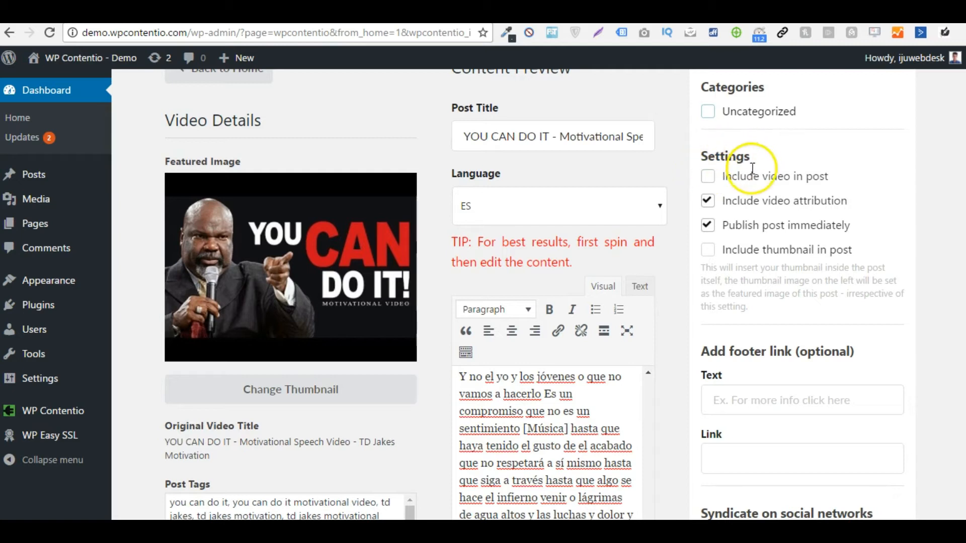
click(706, 176)
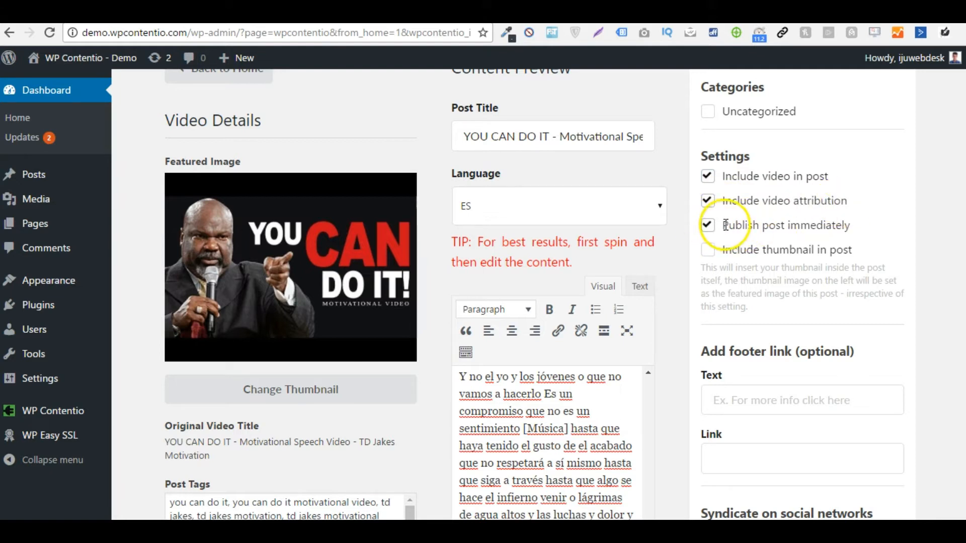
click(707, 225)
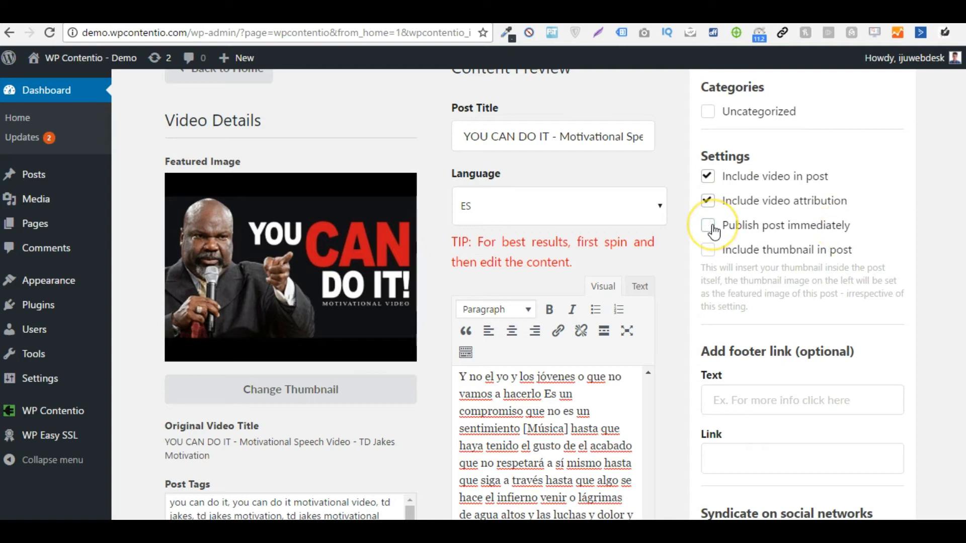
click(707, 200)
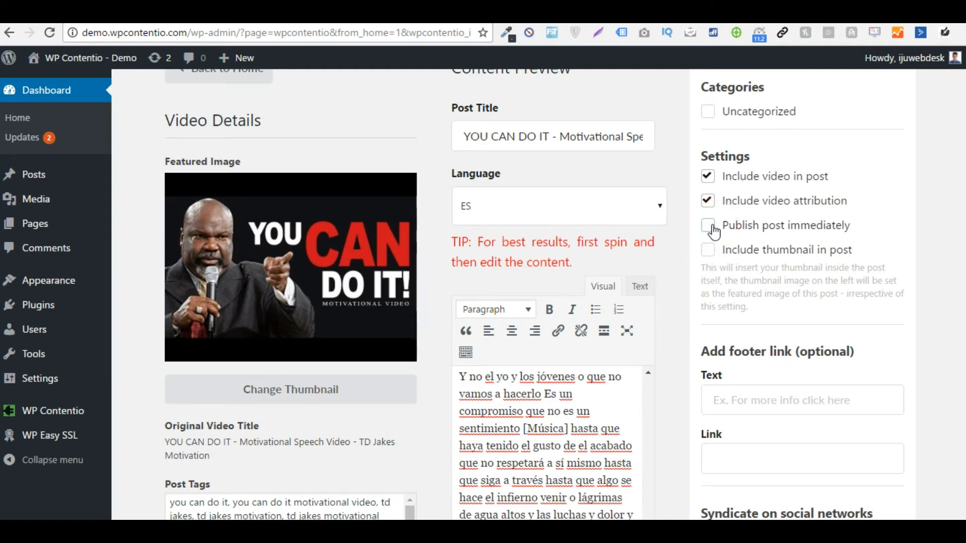
click(706, 225)
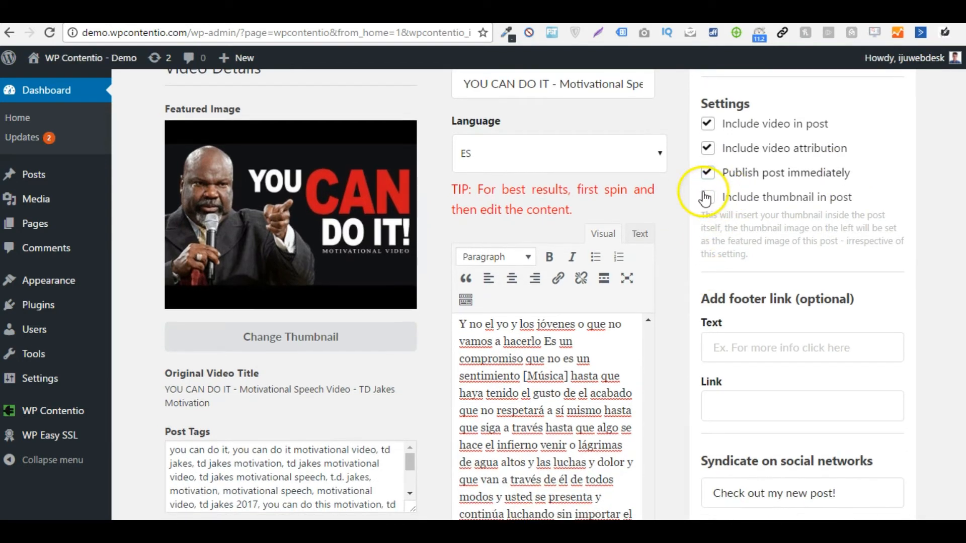
click(706, 198)
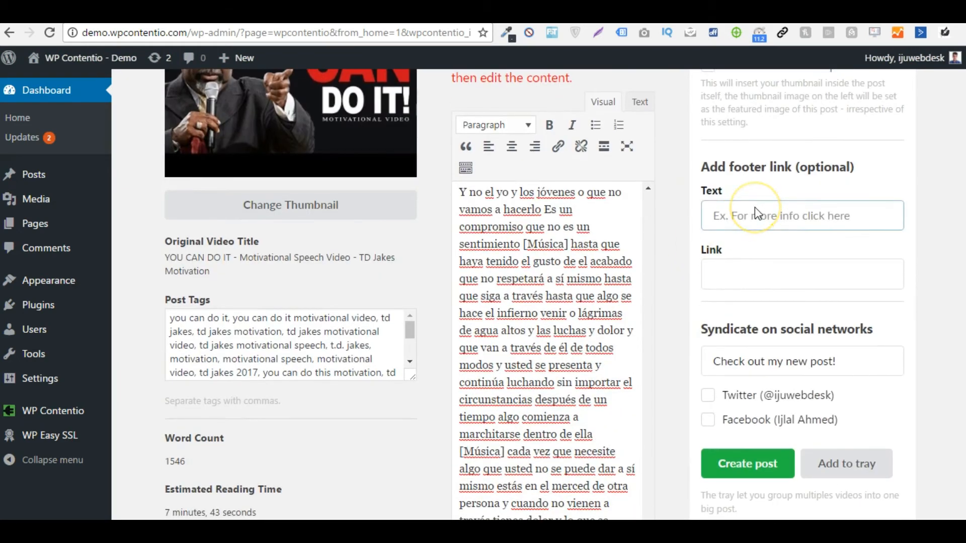
- Enter the footer link text 'Want to learn more about mindset and motivation'
click(801, 215)
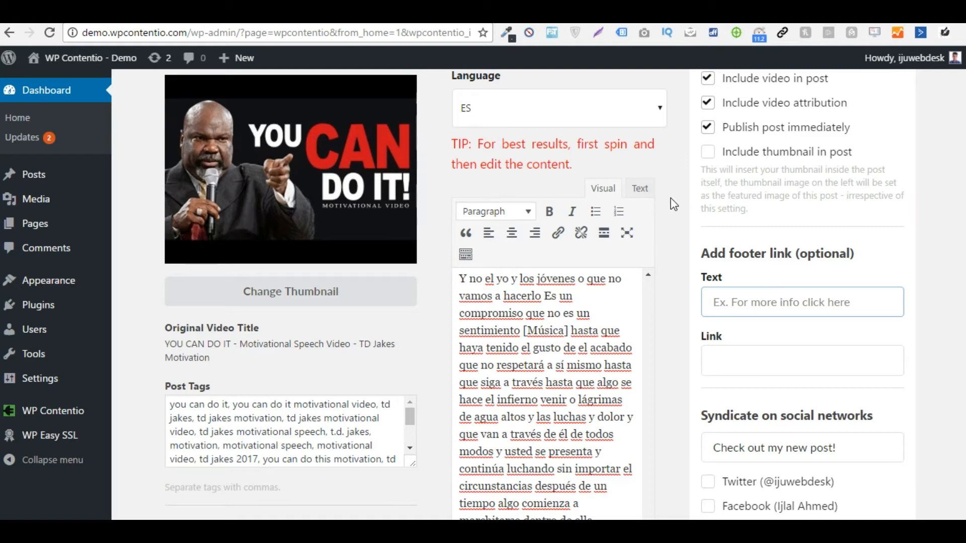
text(Want)
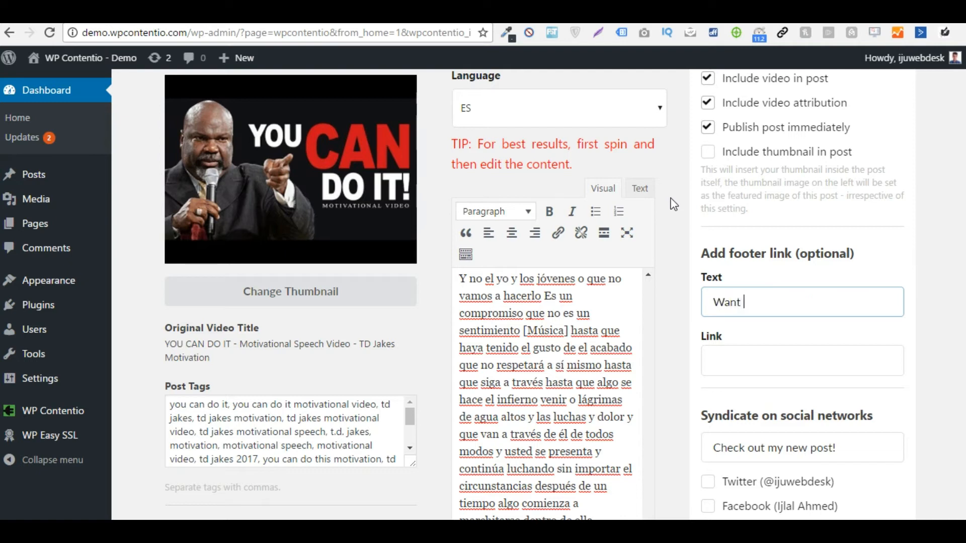
text(to learn m)
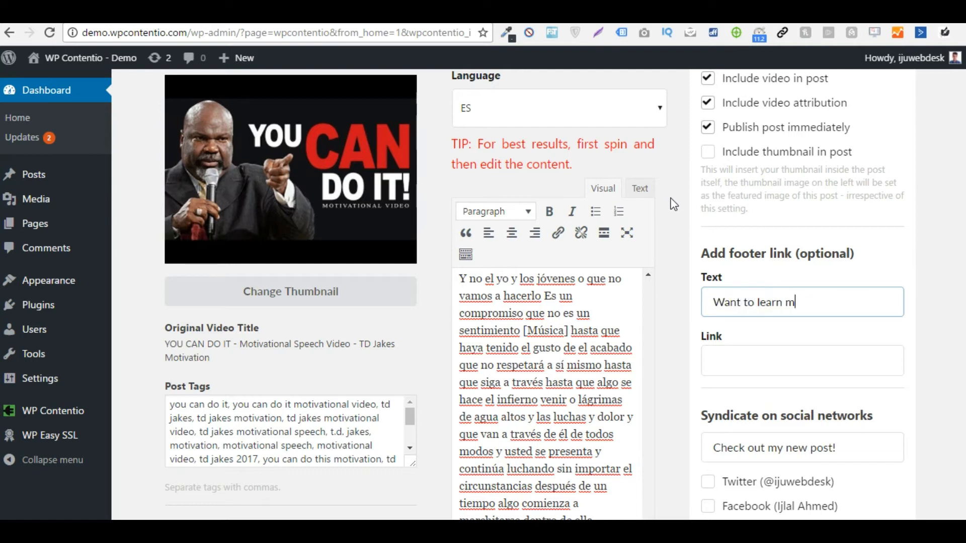
text(ore about mindset and motivation)
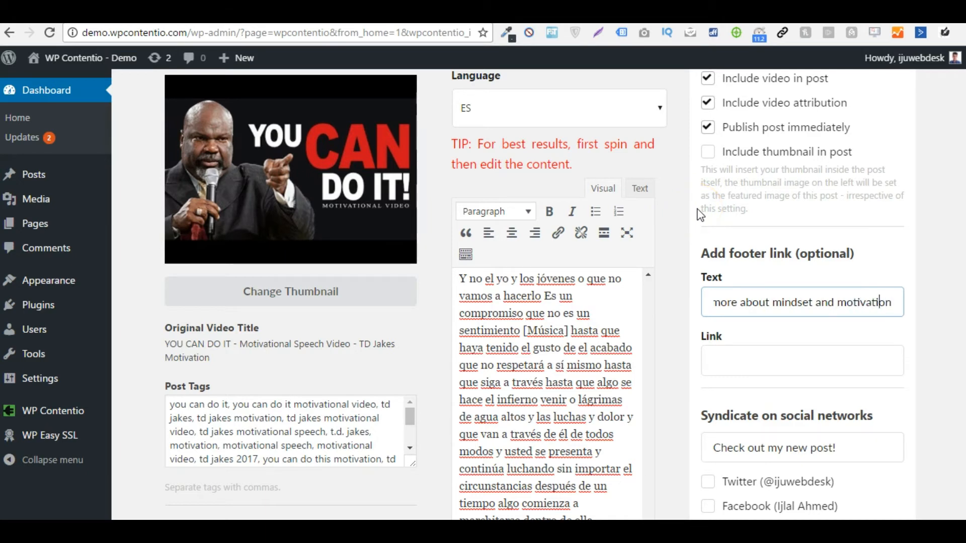
text(?)
click(802, 360)
text(http://yourlinkhere.com)
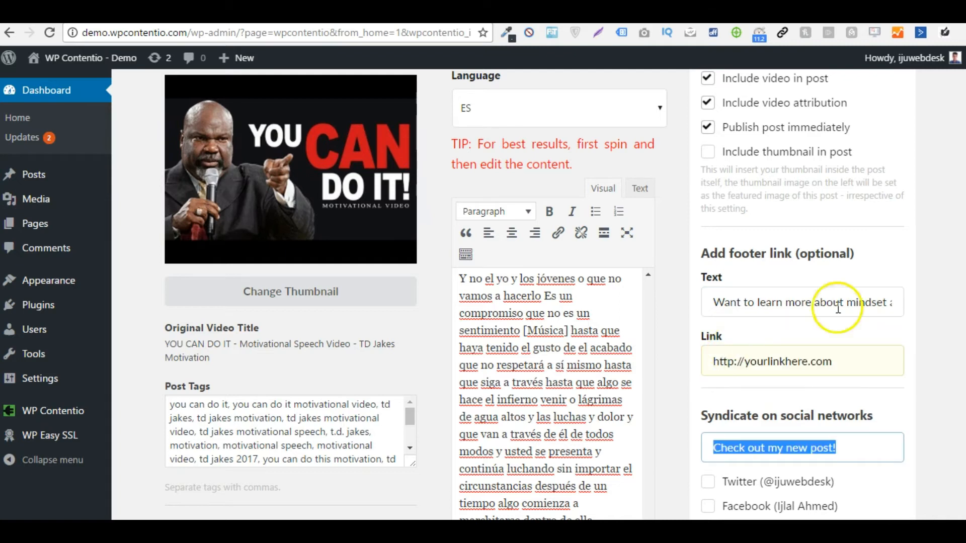
scroll(down, 3)
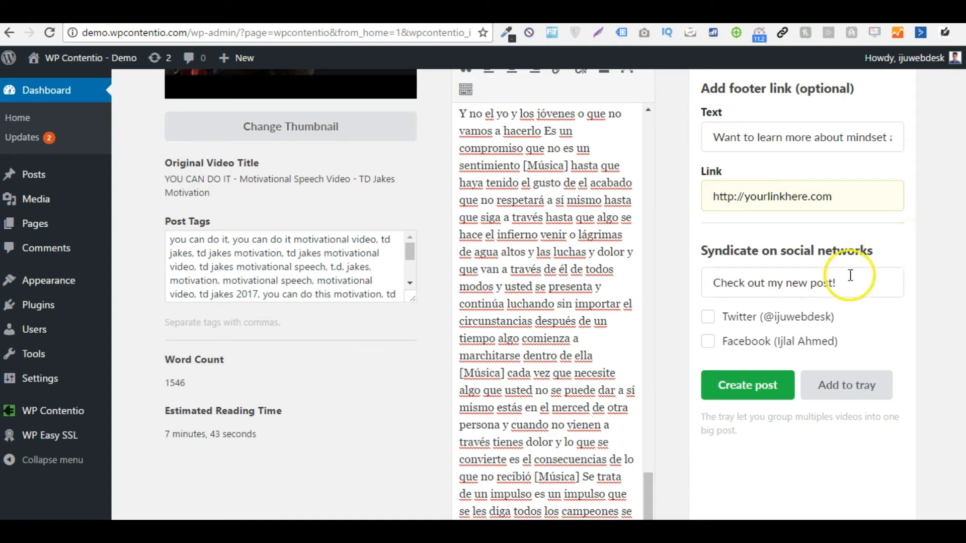
mouse_move(774, 310)
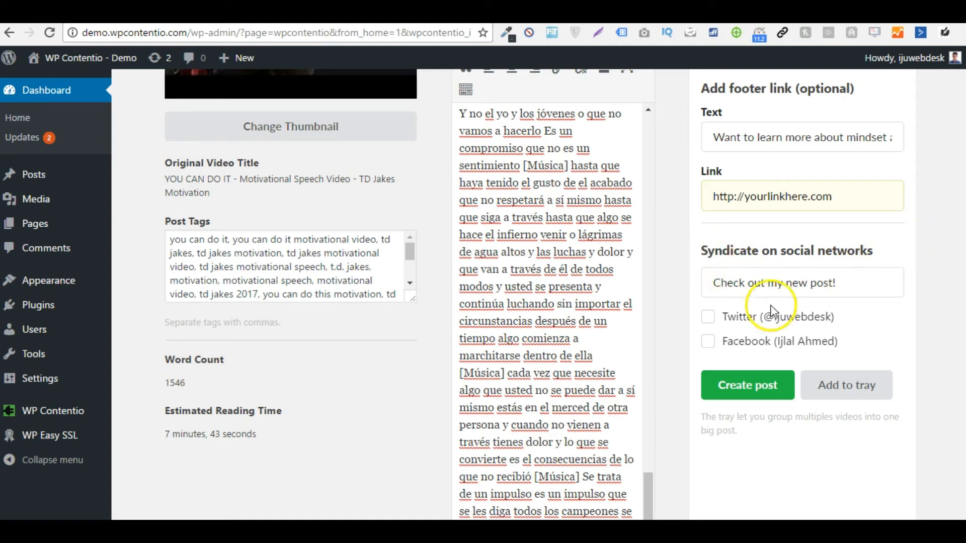
- Enable Twitter and Facebook syndication for the post and scroll down to Create post
click(707, 316)
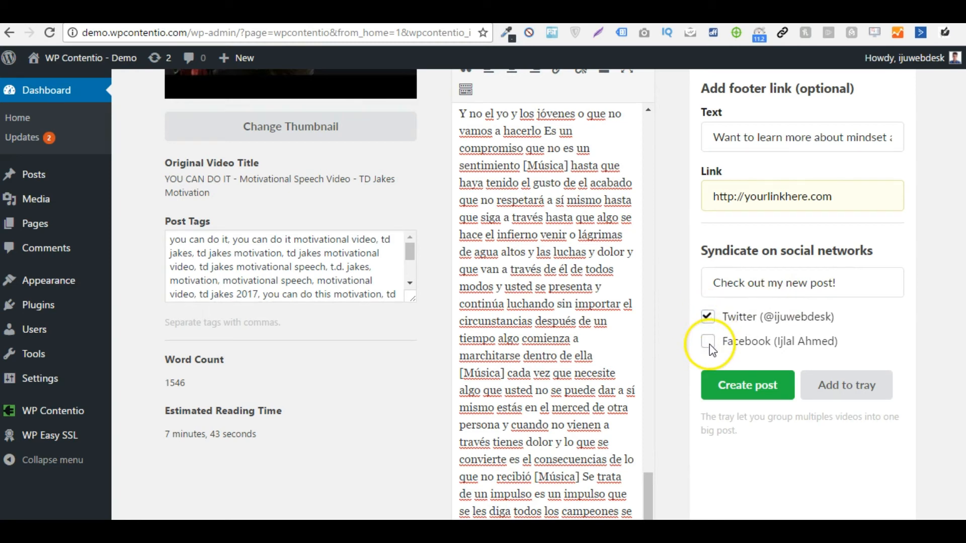
click(708, 341)
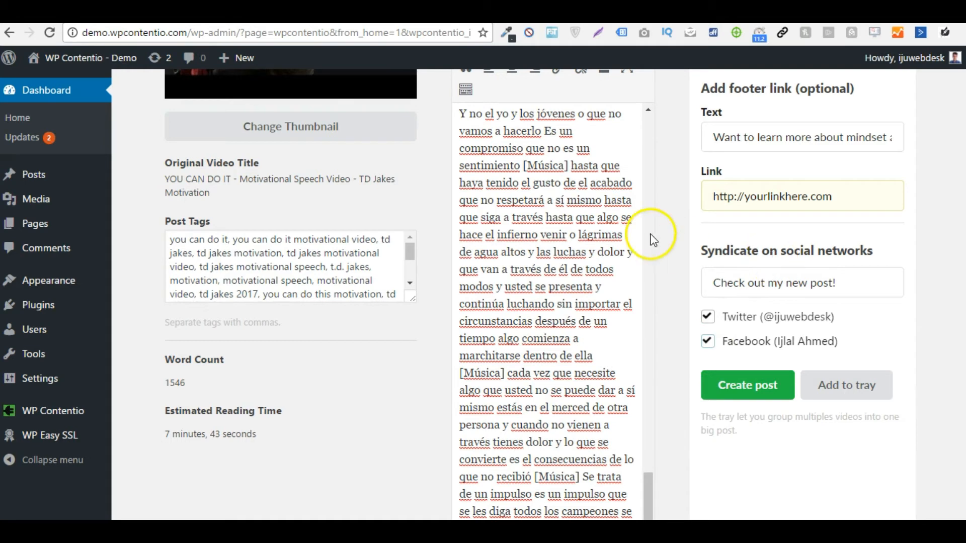
scroll(down, 3)
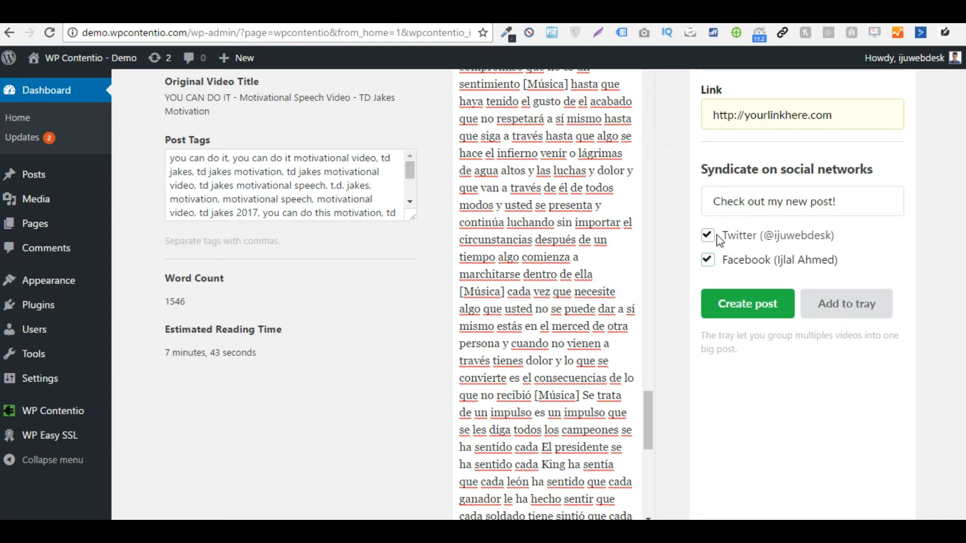
mouse_move(714, 240)
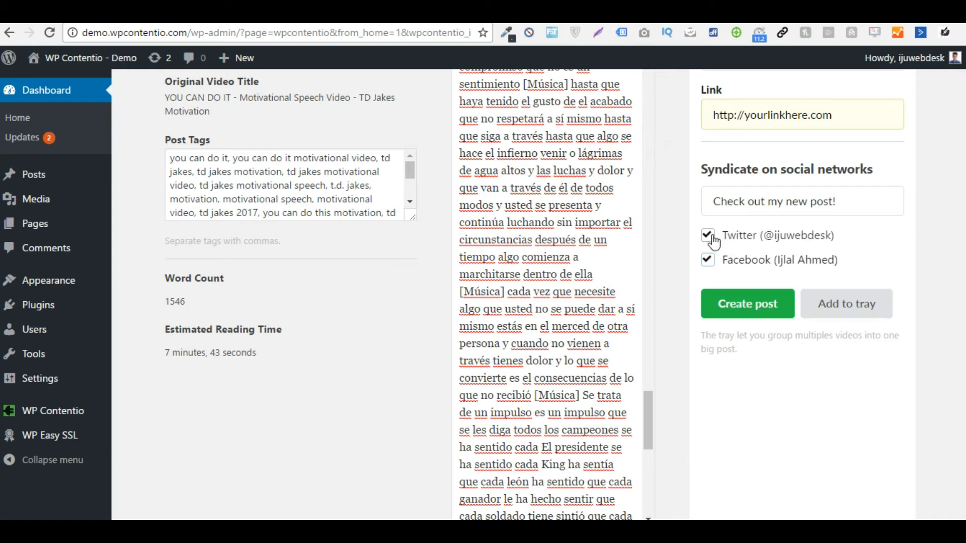
click(801, 201)
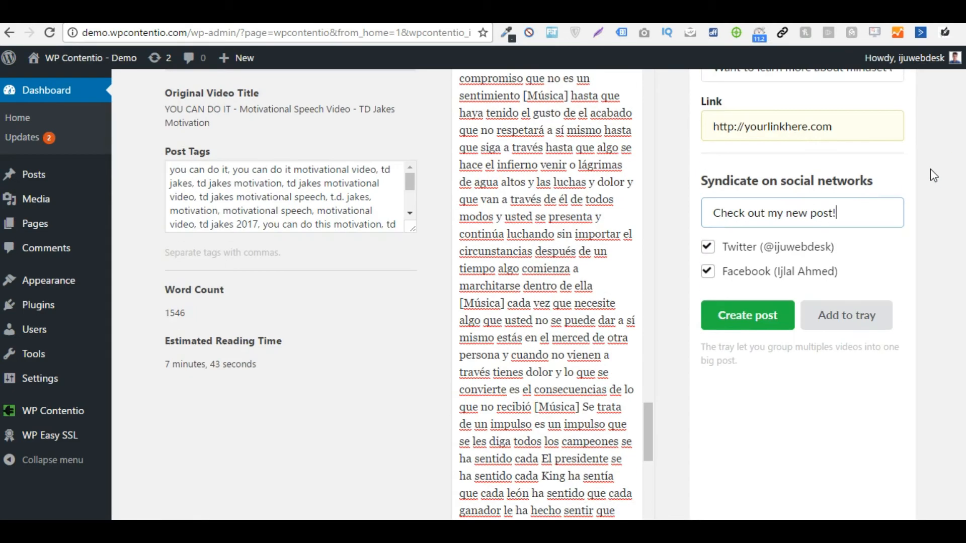
mouse_move(891, 239)
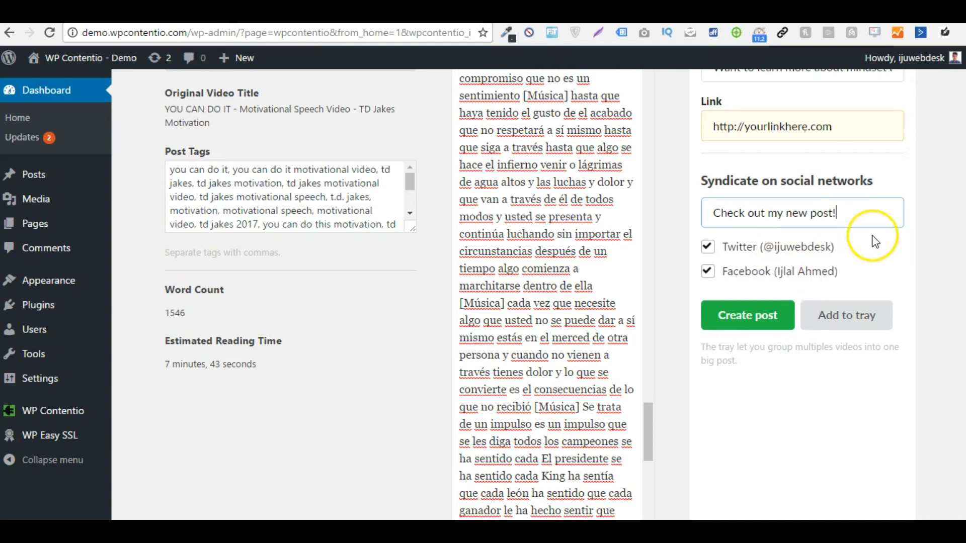
scroll(down, 3)
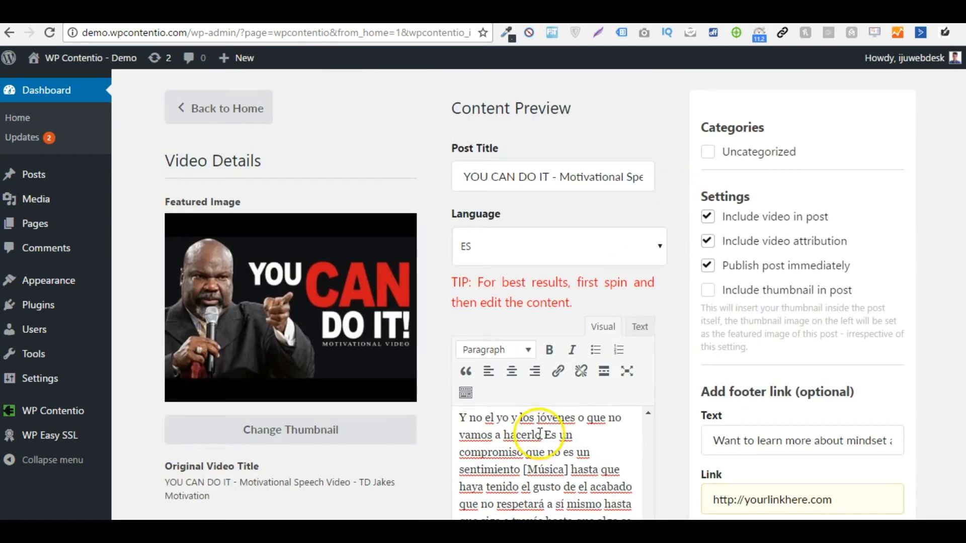
scroll(down, 3)
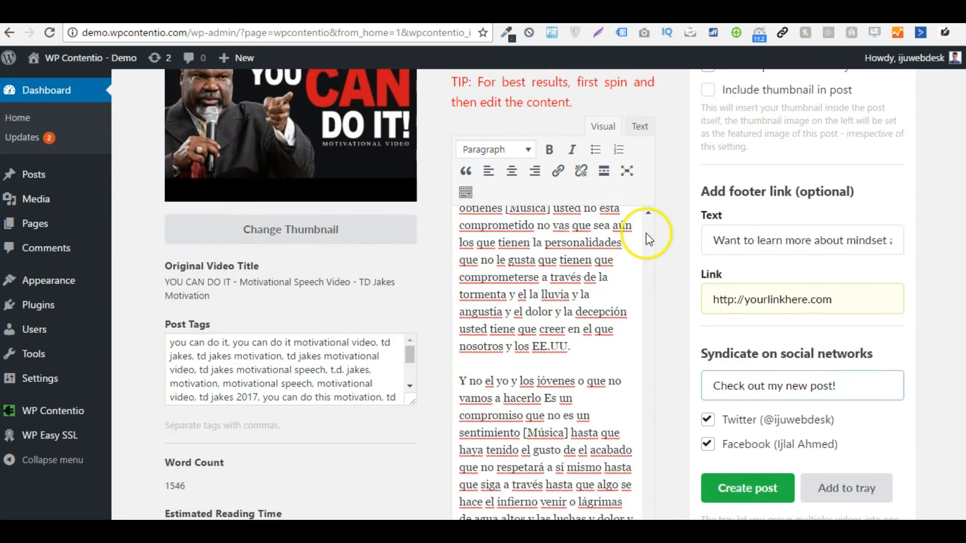
scroll(down, 3)
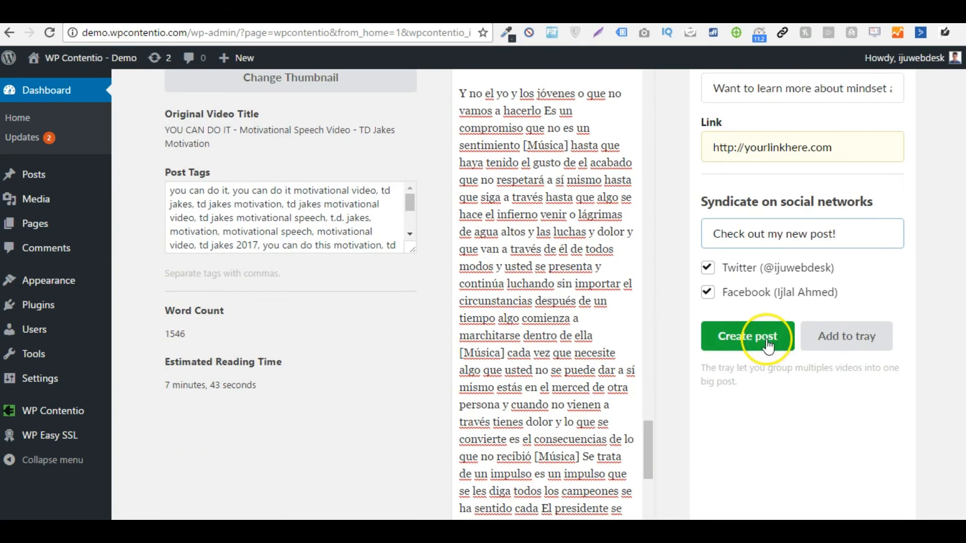
- Create the YOU CAN DO IT post and return to the WP Contentio home page
click(746, 335)
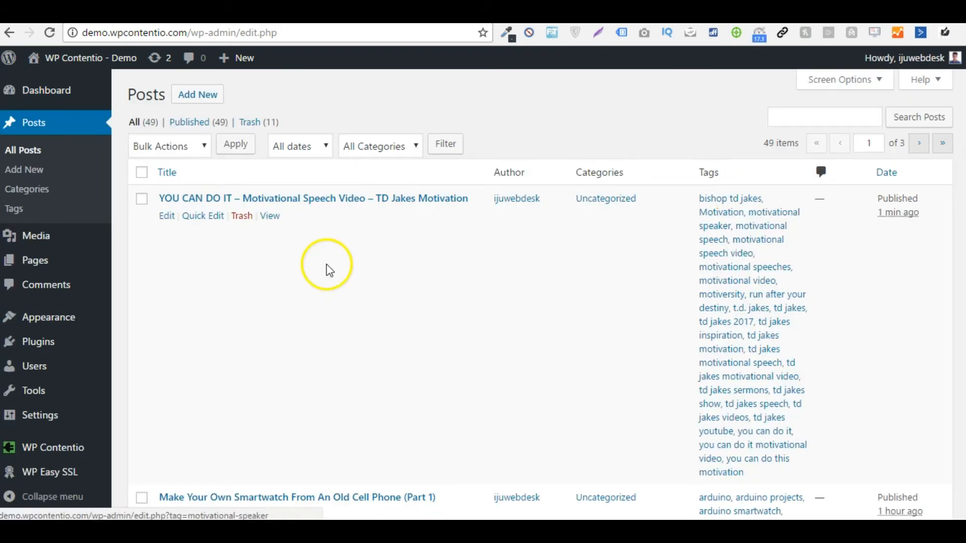
mouse_move(549, 213)
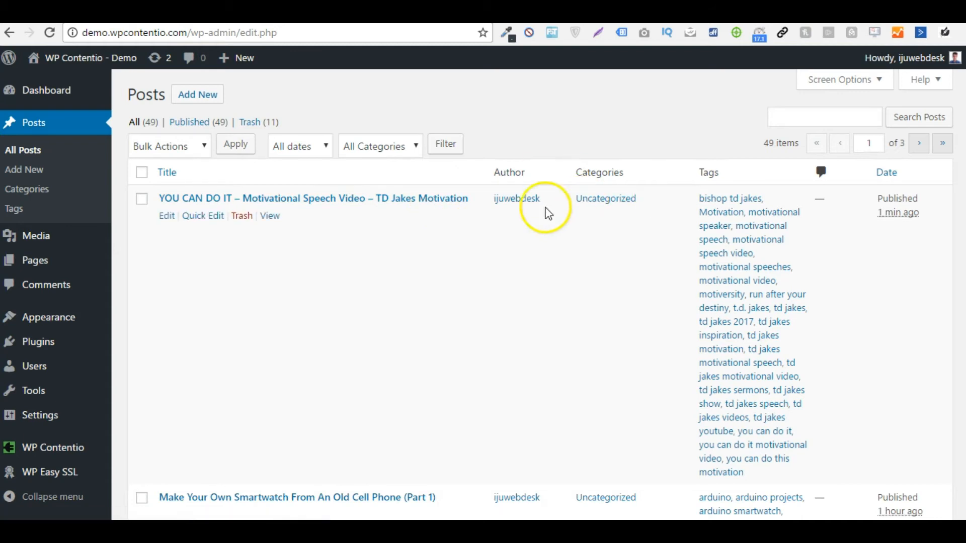
click(53, 448)
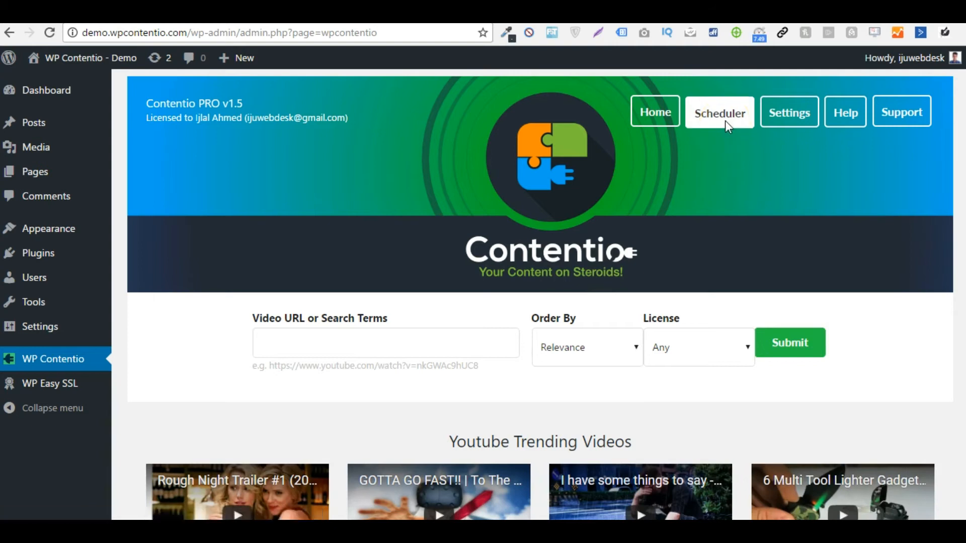
- Open the Post Scheduler and browse its Language list, leaving EN selected
click(718, 112)
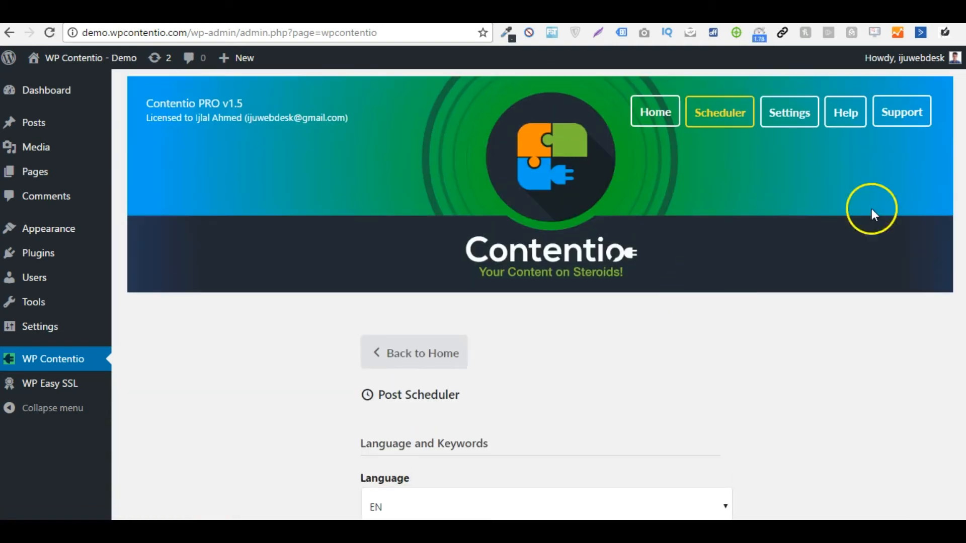
scroll(down, 3)
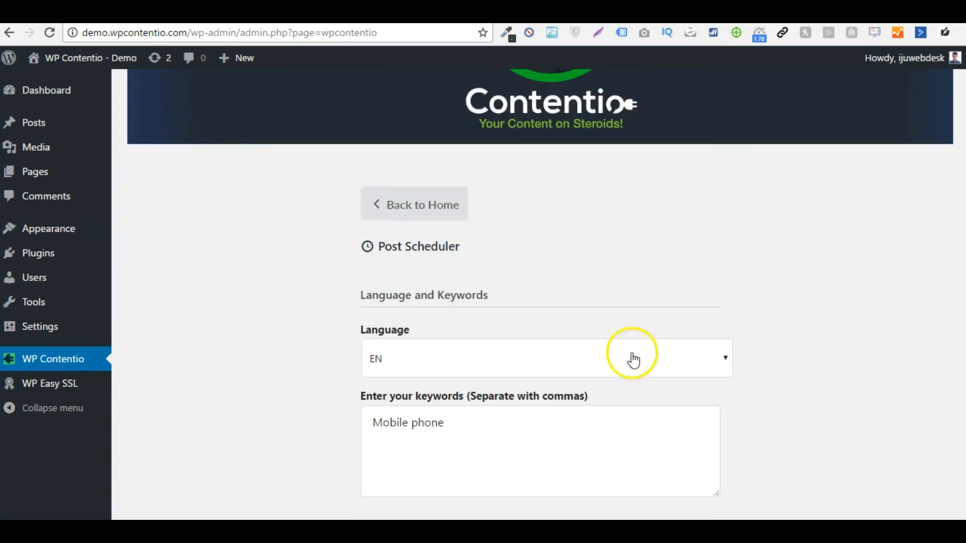
mouse_move(886, 244)
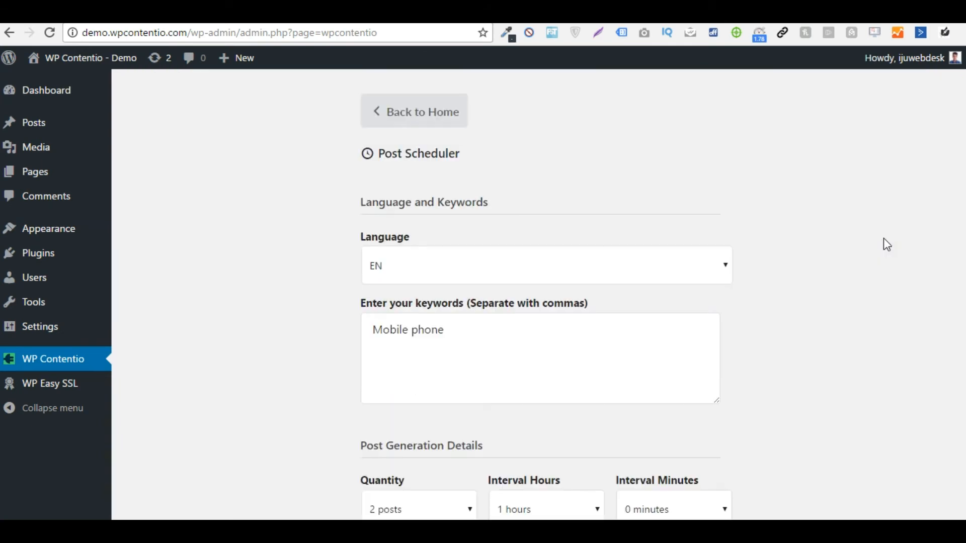
click(545, 265)
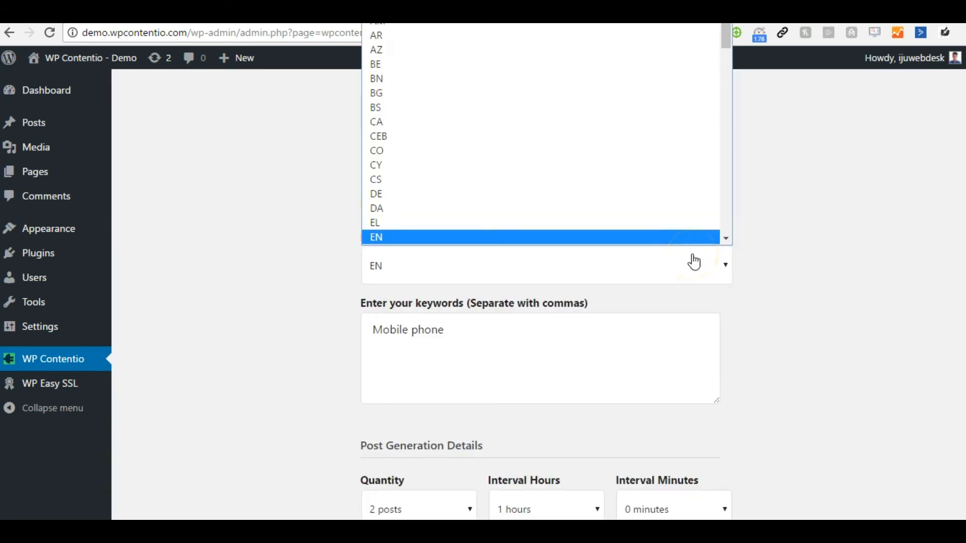
click(376, 237)
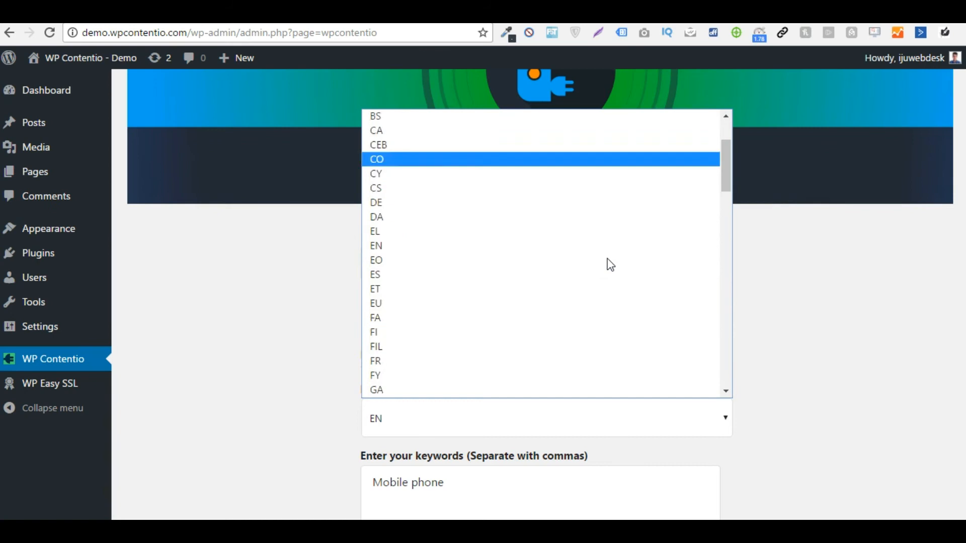
scroll(down, 3)
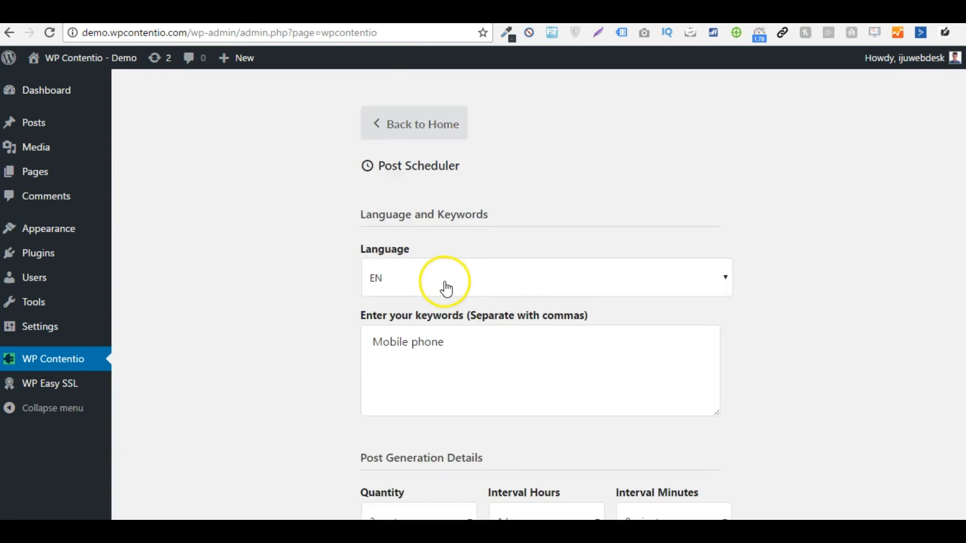
- Replace the 'Mobile phone' keyword with 'Social Media Marketing, Content Marketing, blog'
double_click(408, 342)
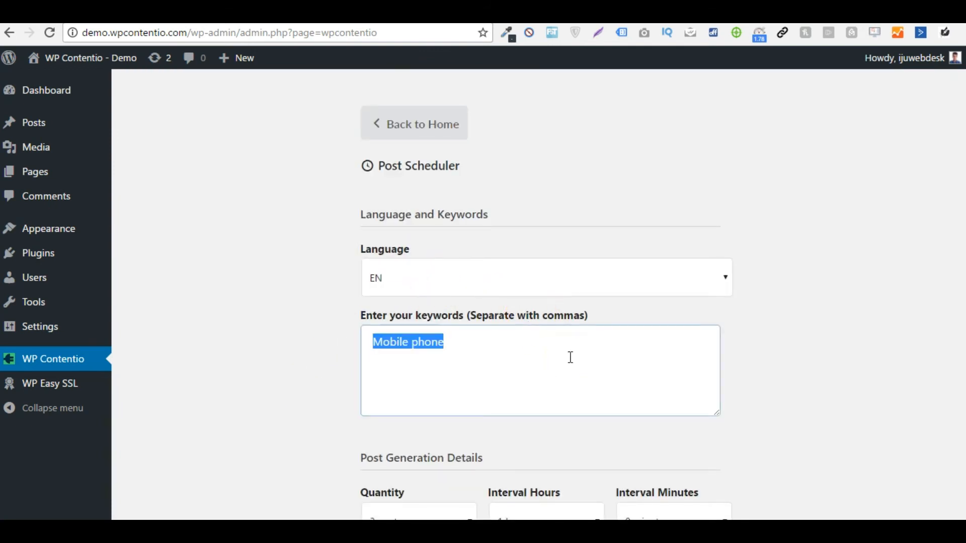
key(Delete)
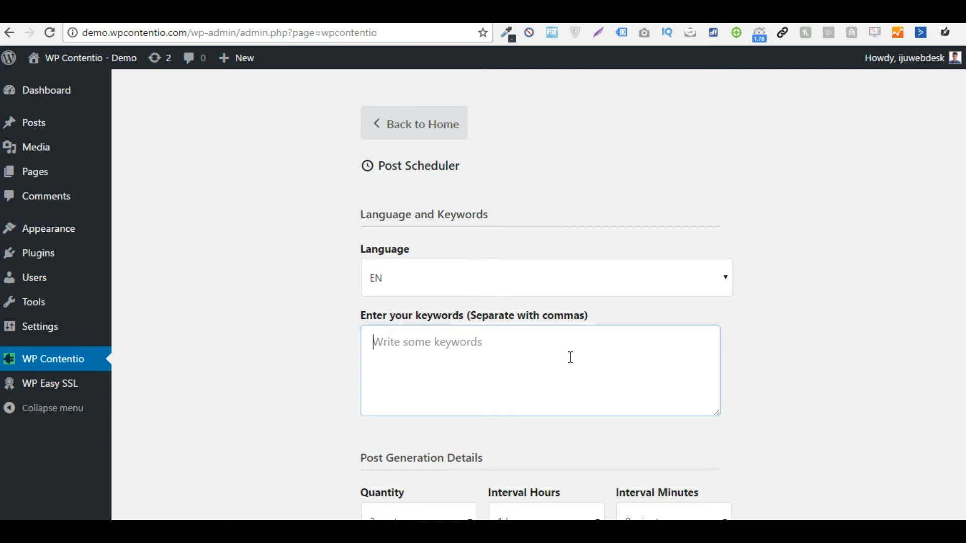
text(Social Media Mar)
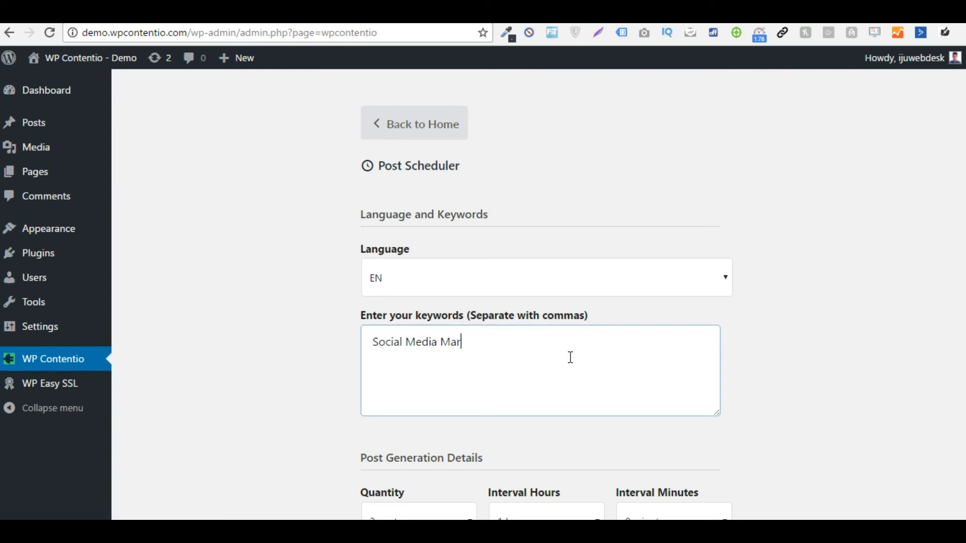
text(keting, Content M)
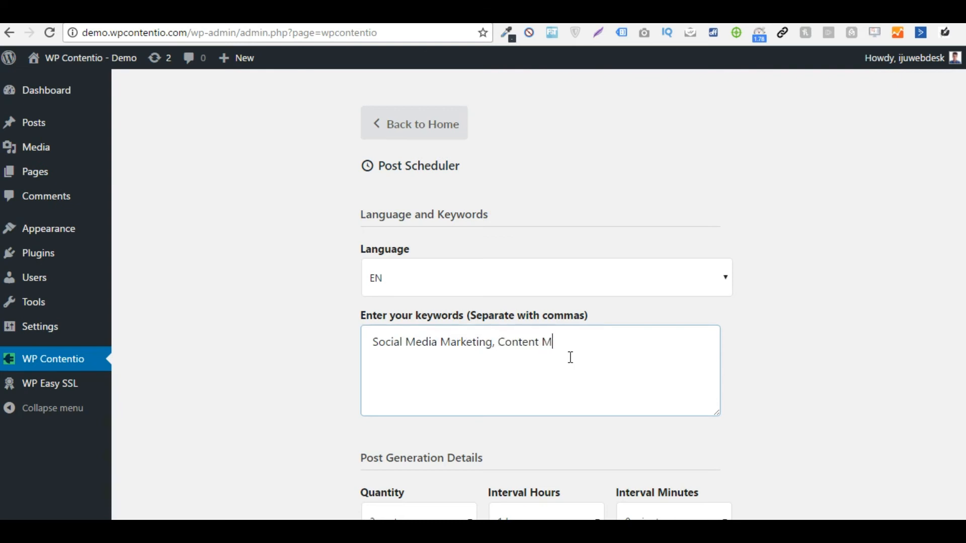
text(arketing, blog)
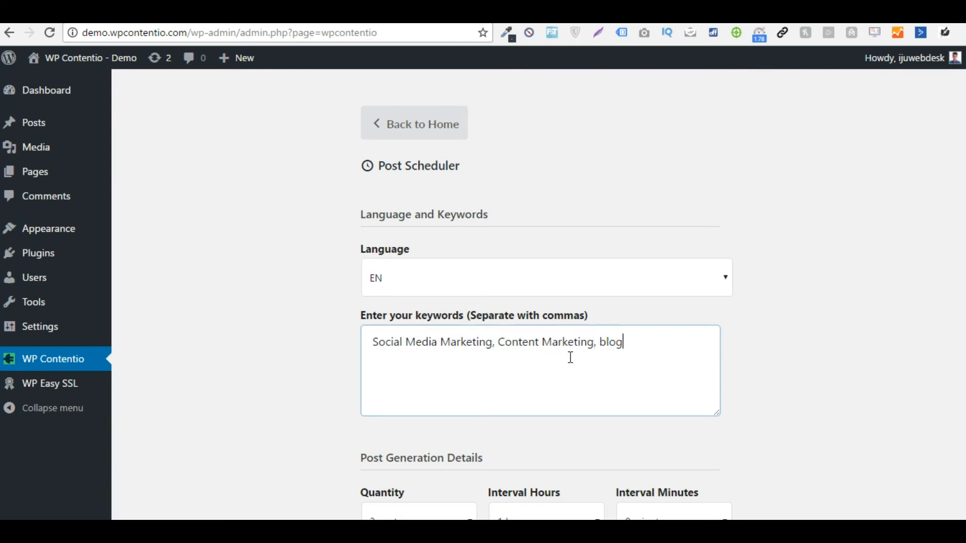
- Complete the keywords with 'blogging,' and set quantity to 5 posts with a 0-hour interval
text(ging,)
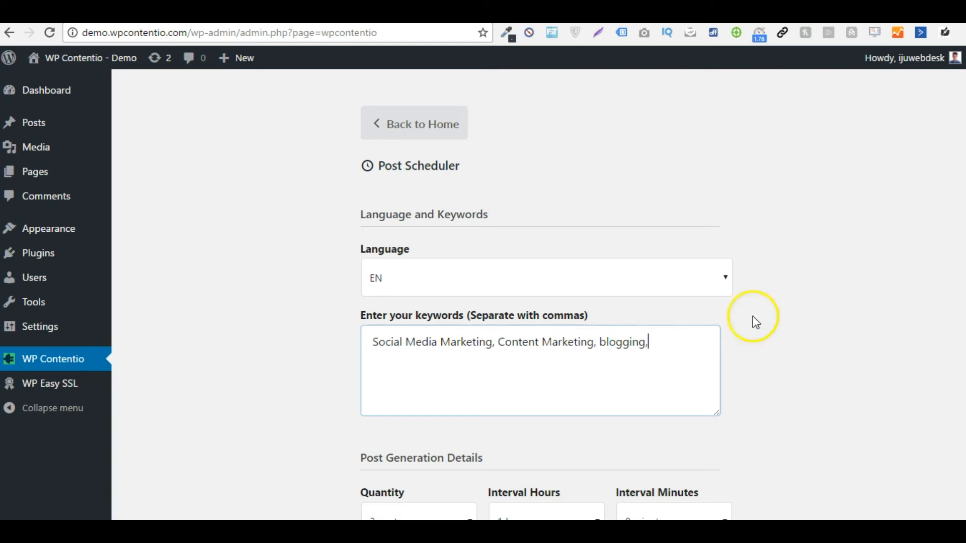
scroll(down, 3)
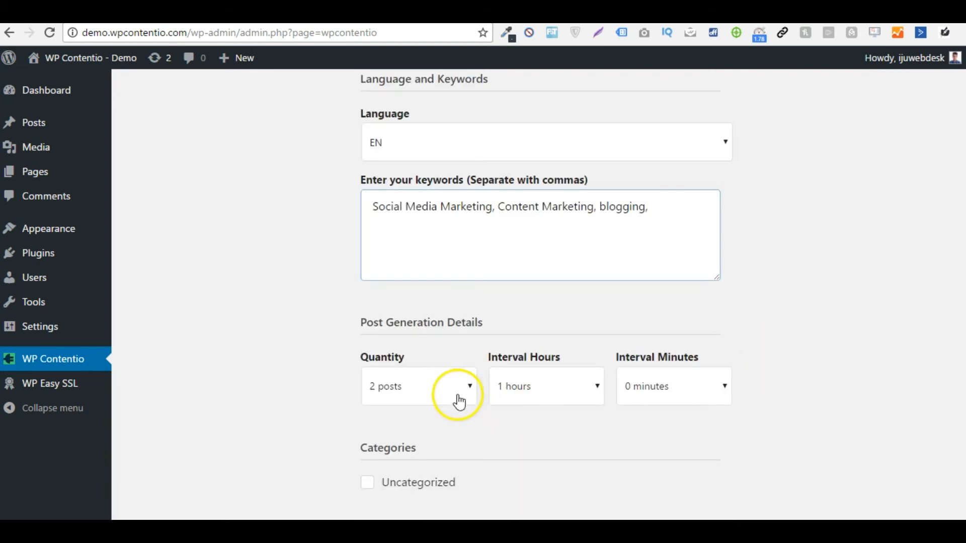
click(419, 386)
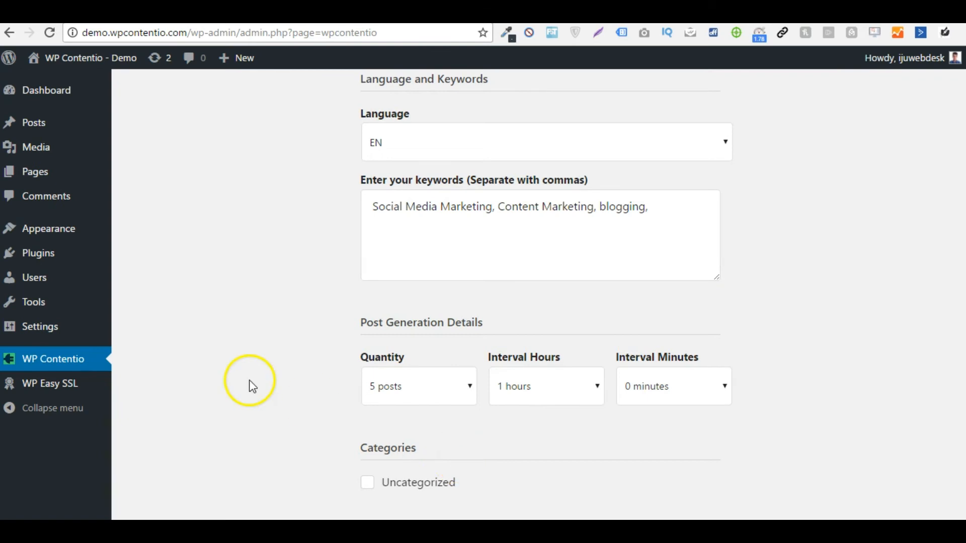
click(544, 220)
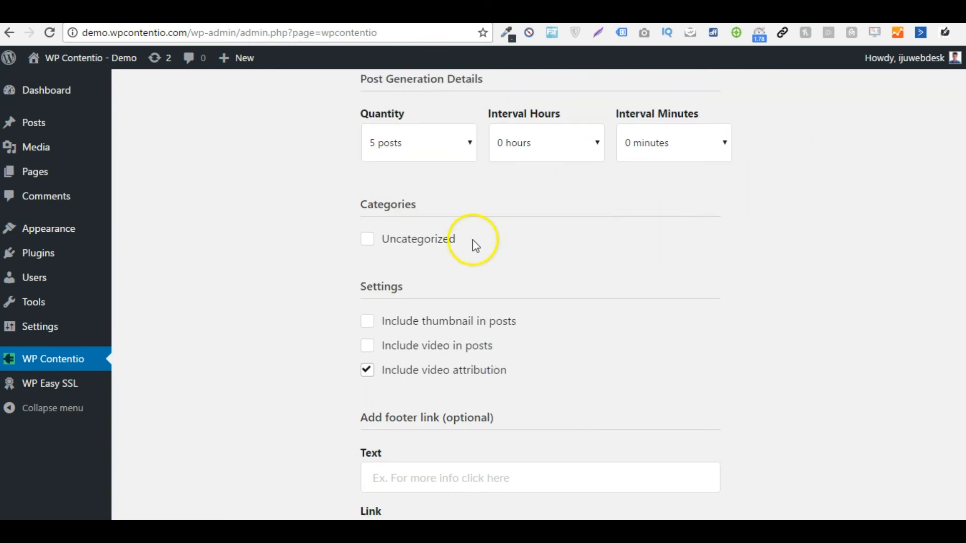
scroll(down, 3)
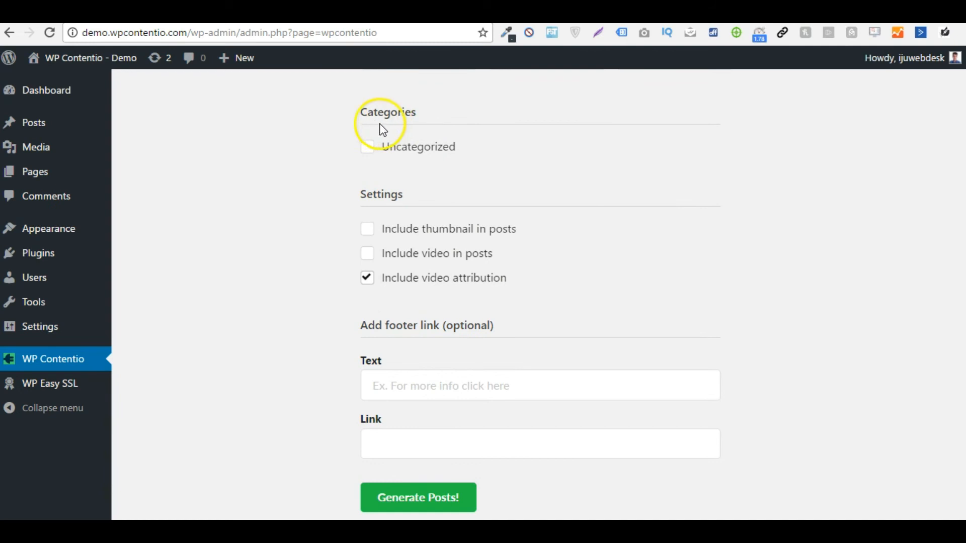
double_click(387, 112)
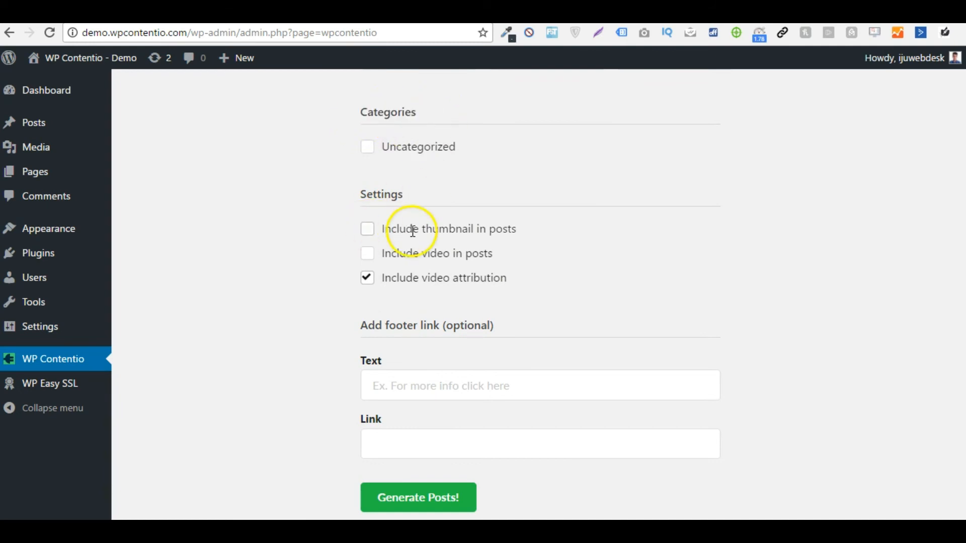
mouse_move(313, 356)
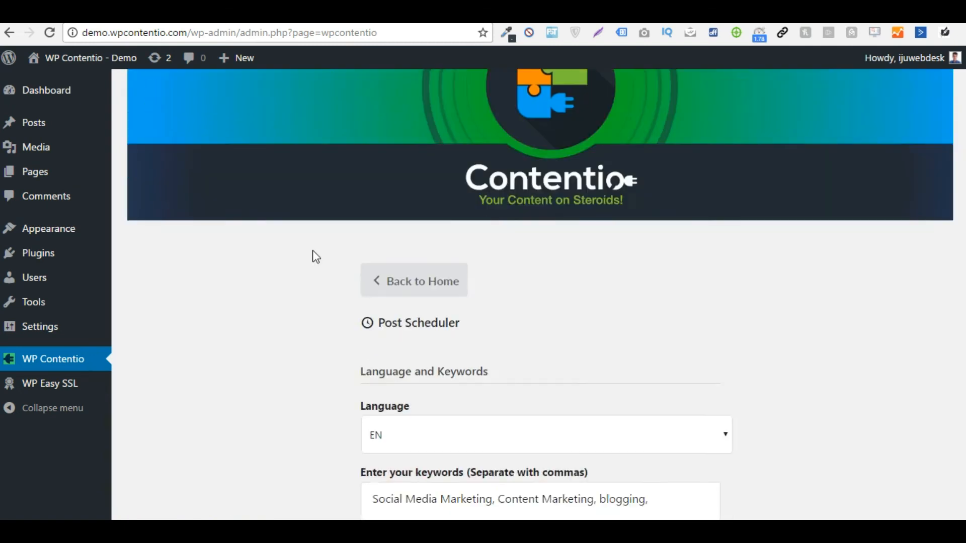
scroll(down, 3)
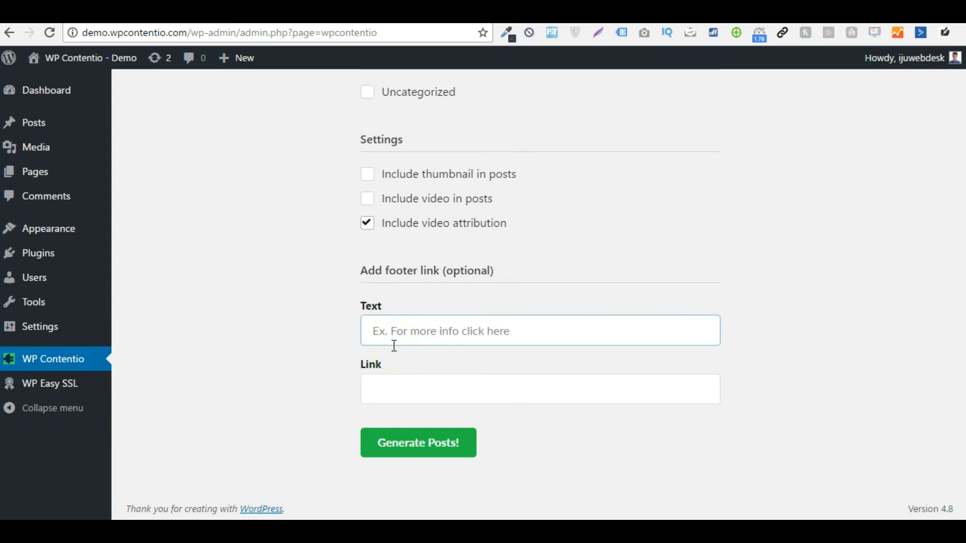
click(539, 389)
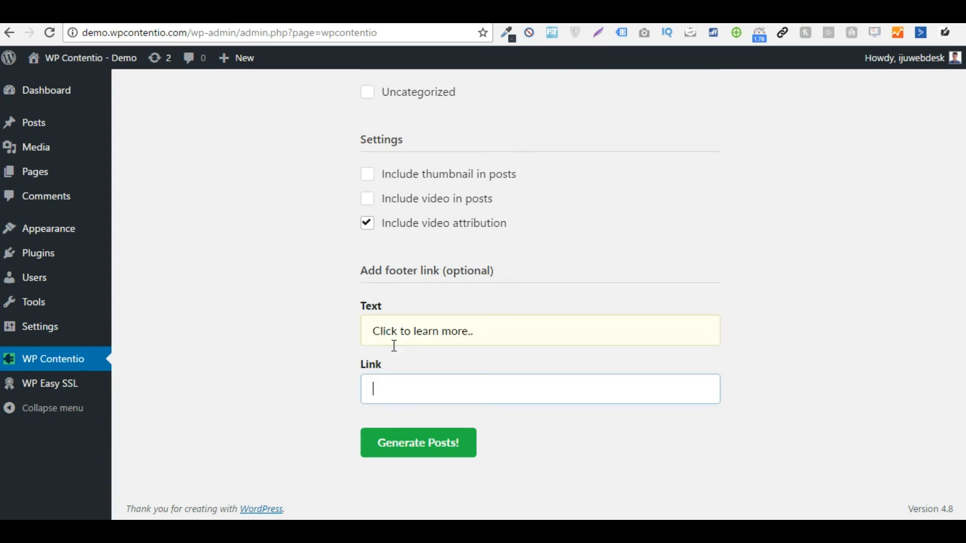
text(http://YourLinkHere)
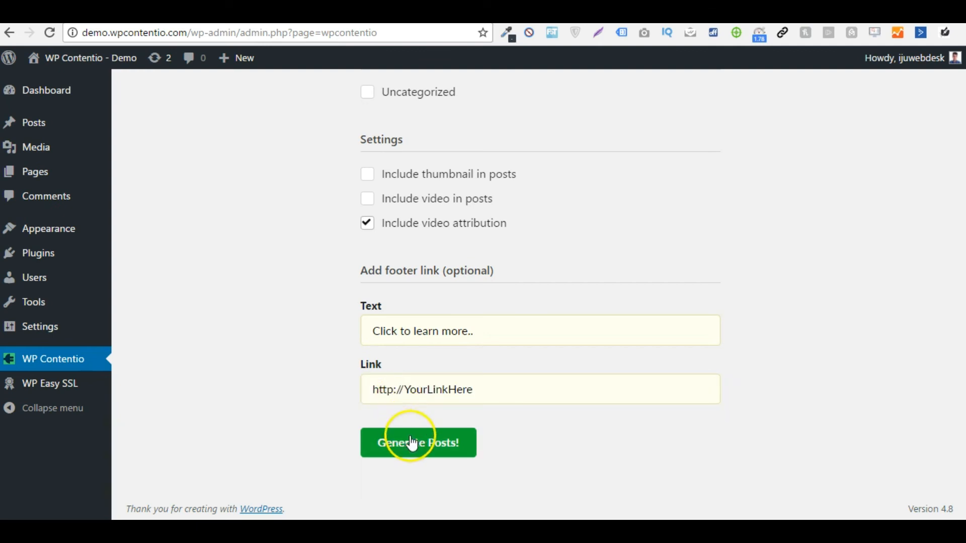
click(417, 442)
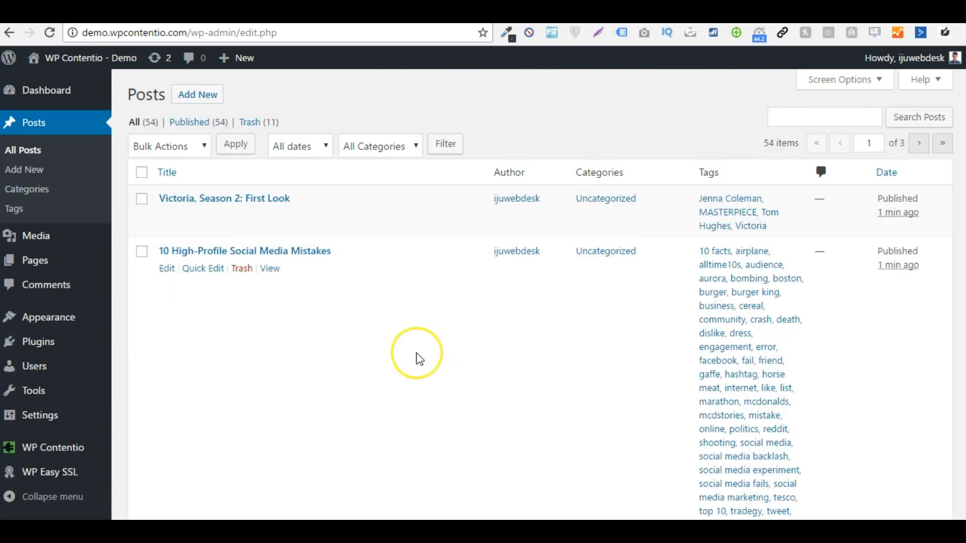
- Scroll the All Posts list of freshly published posts and tags, then return to WP Contentio
scroll(down, 3)
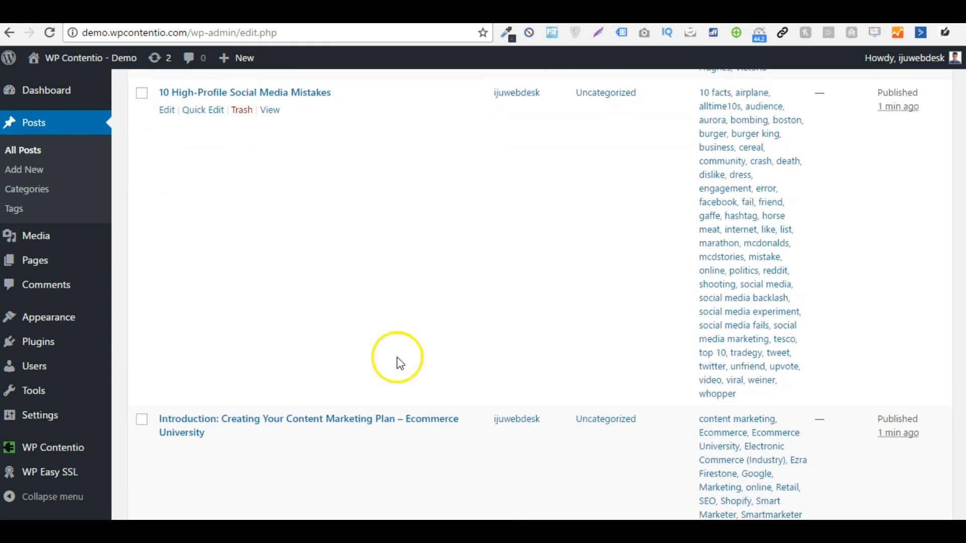
scroll(down, 3)
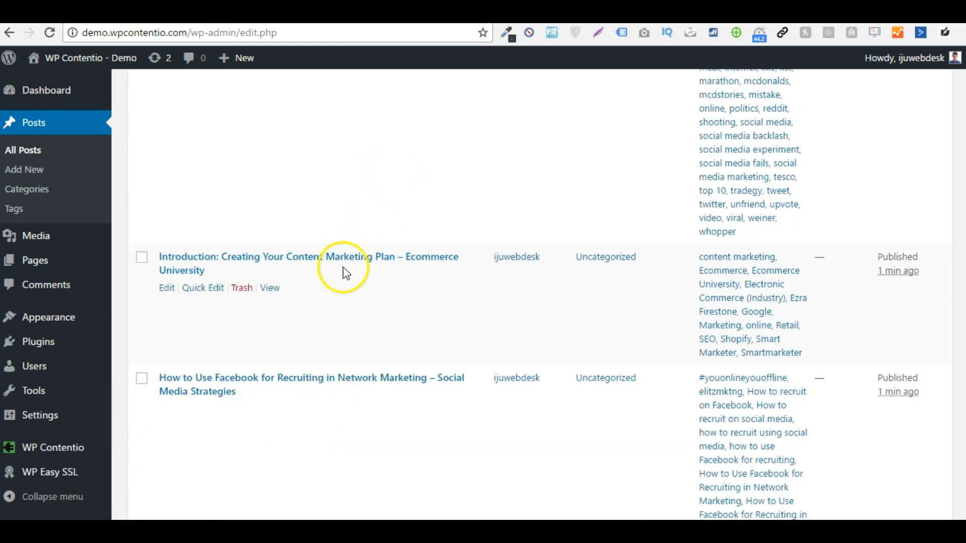
scroll(down, 3)
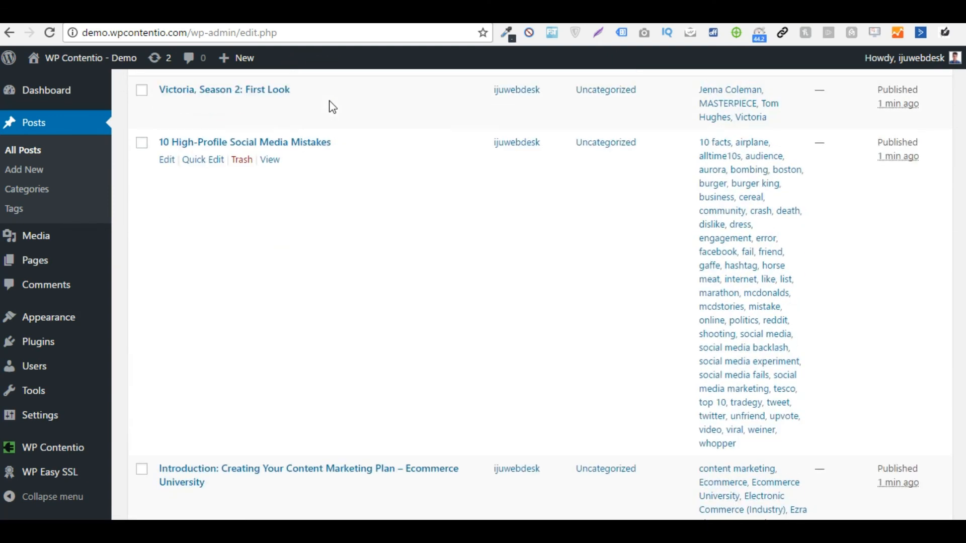
scroll(down, 3)
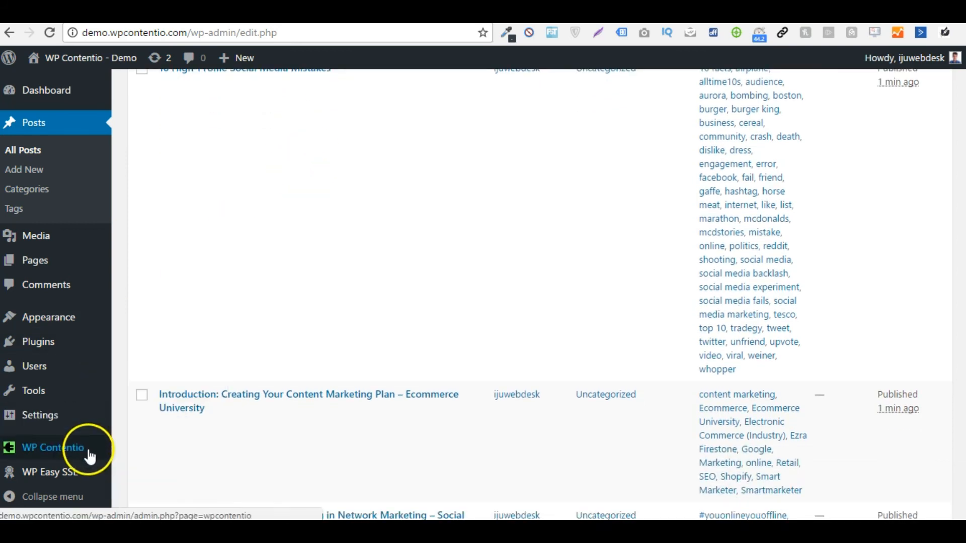
click(52, 447)
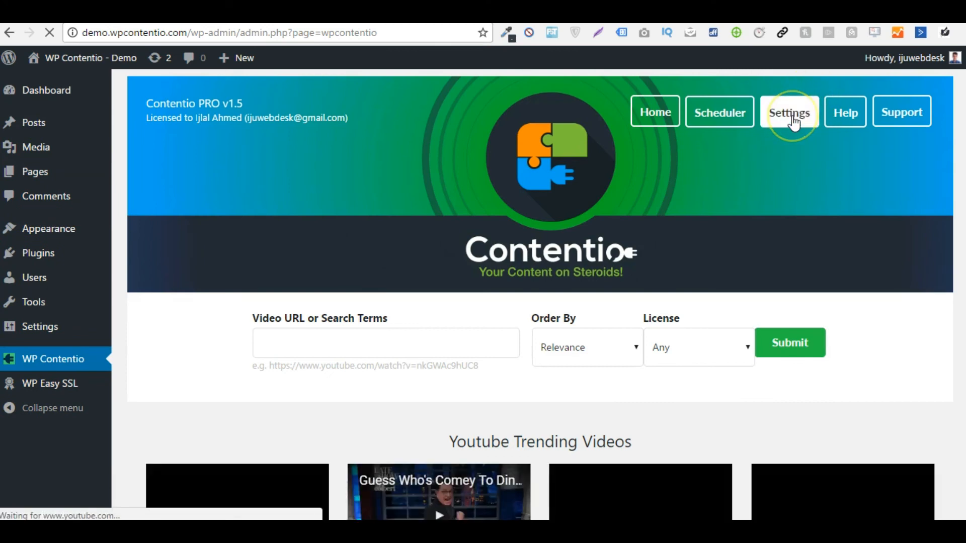
- Review the settings: license, YouTube authenticated, Youzign and Dropmock unconnected, Buffer connected
click(789, 111)
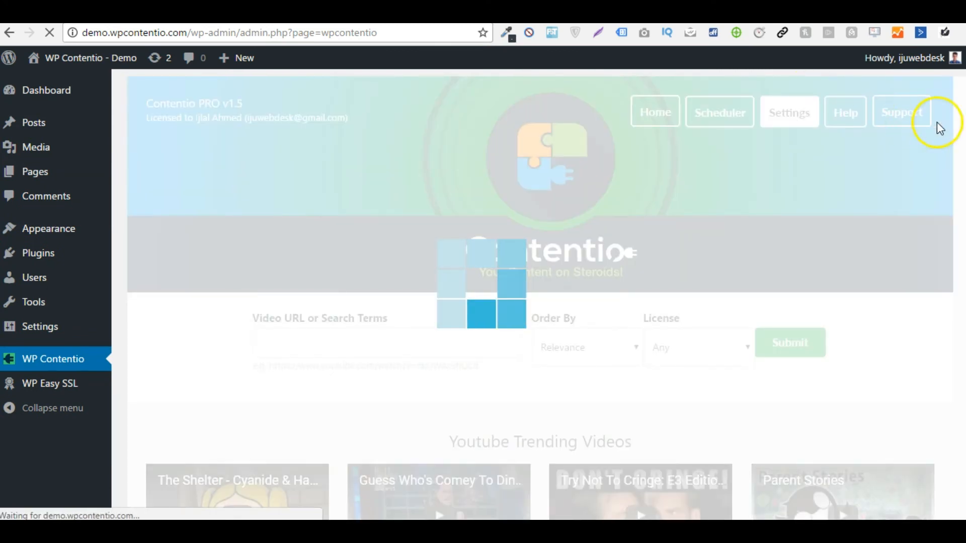
click(789, 112)
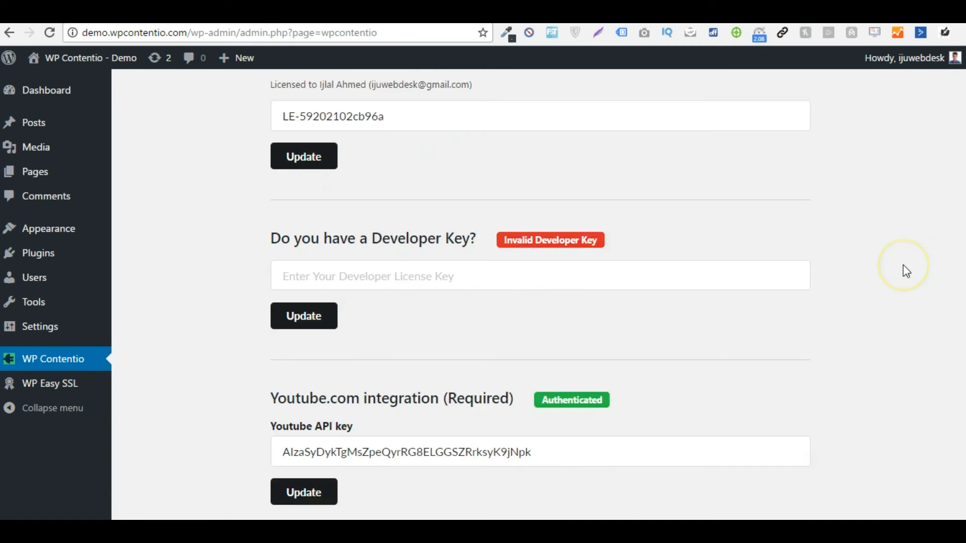
scroll(down, 3)
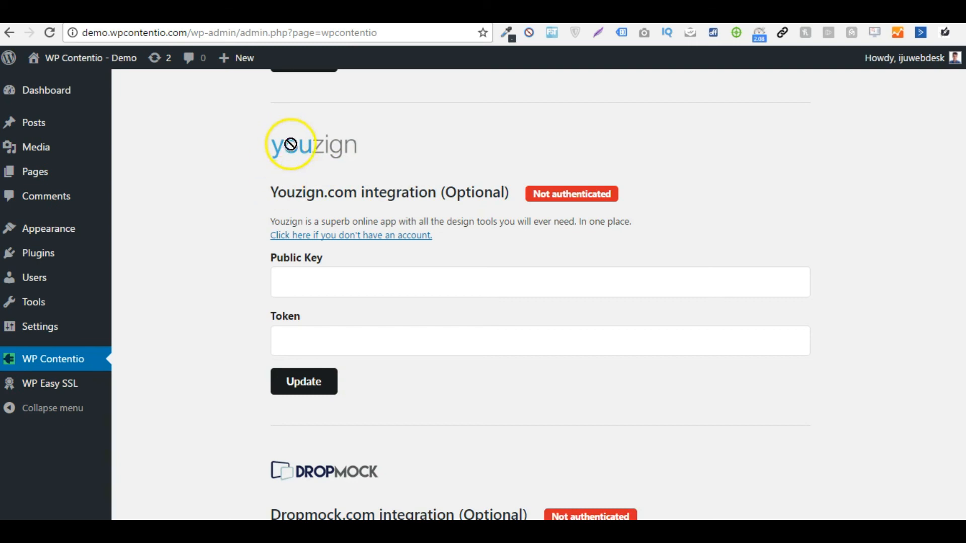
drag(271, 193, 401, 192)
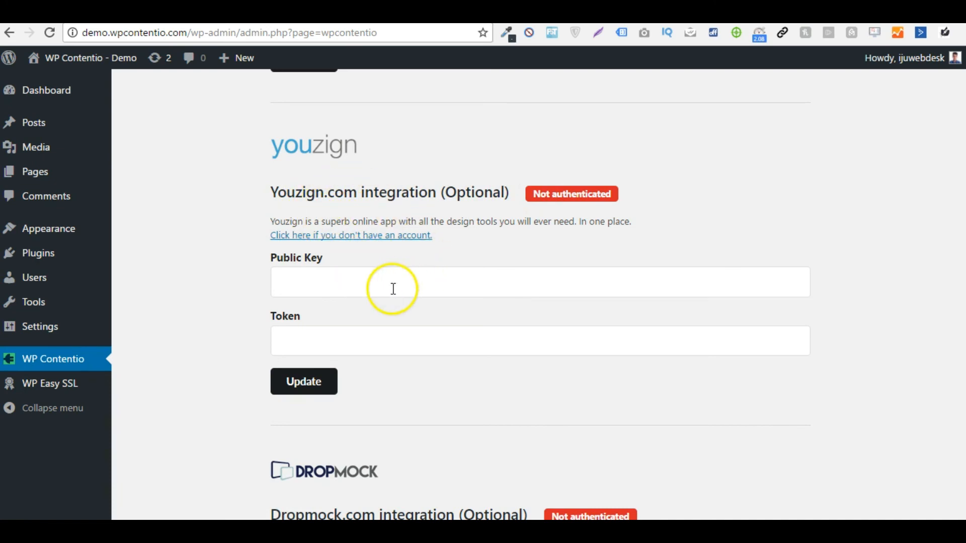
mouse_move(223, 343)
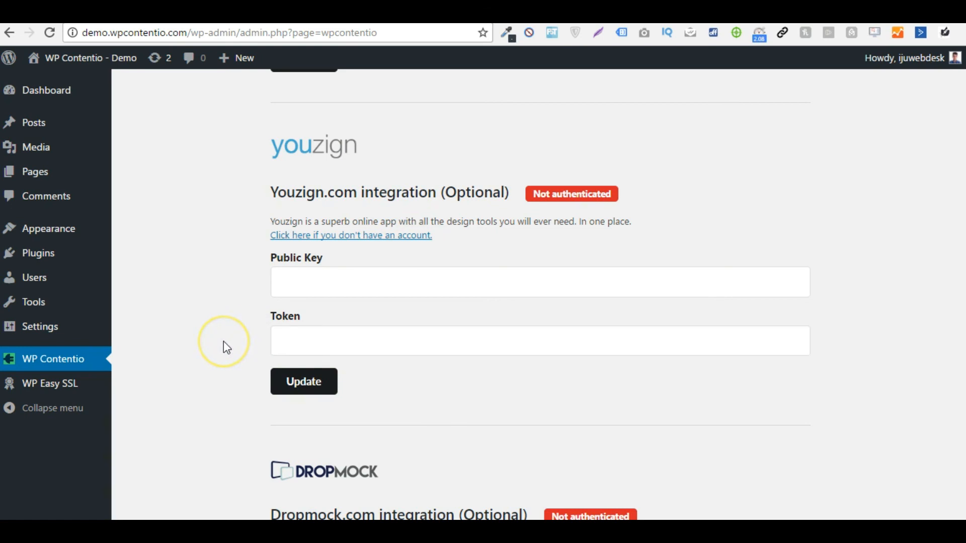
scroll(up, 3)
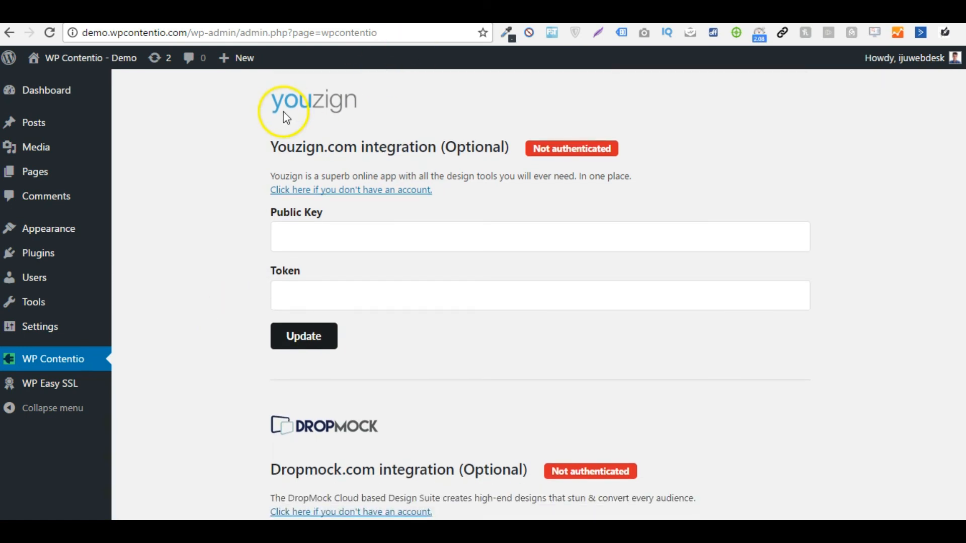
scroll(down, 3)
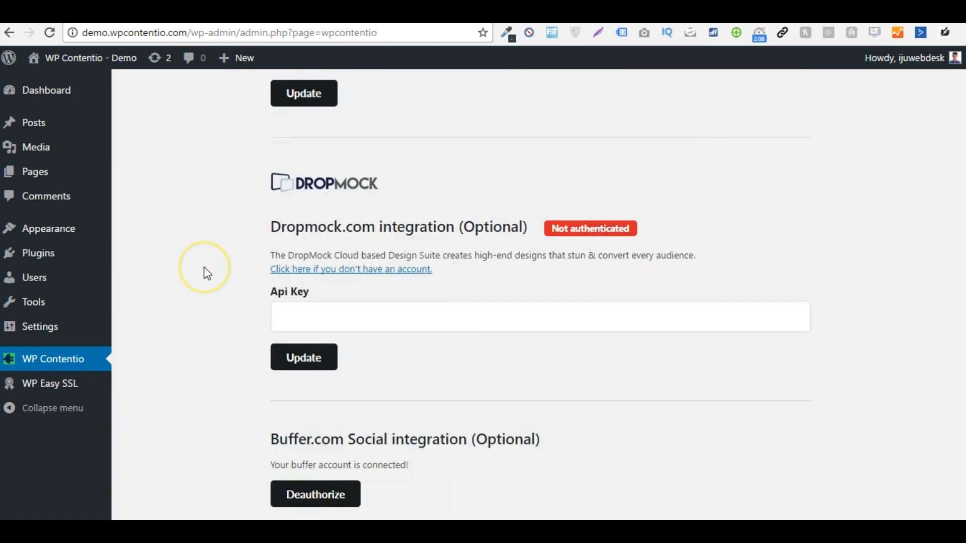
scroll(down, 3)
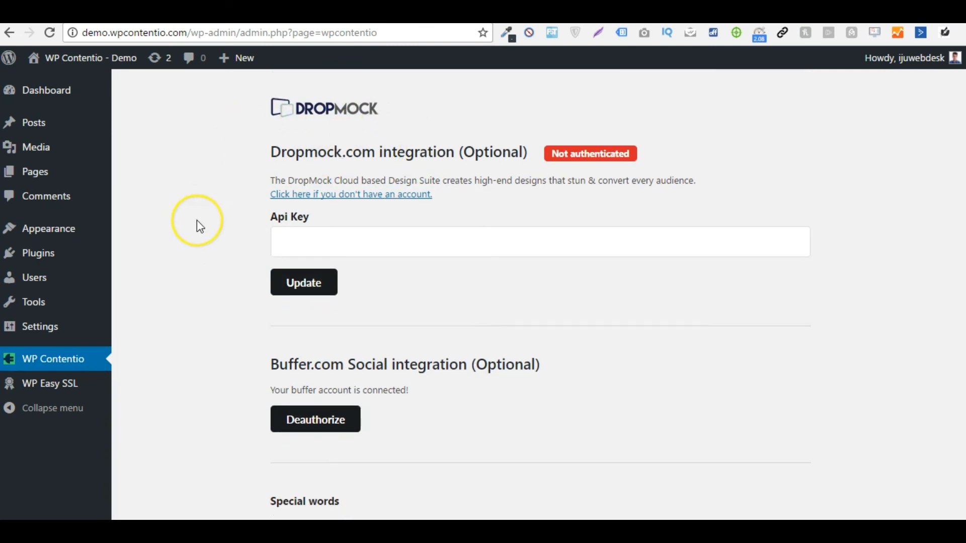
scroll(down, 3)
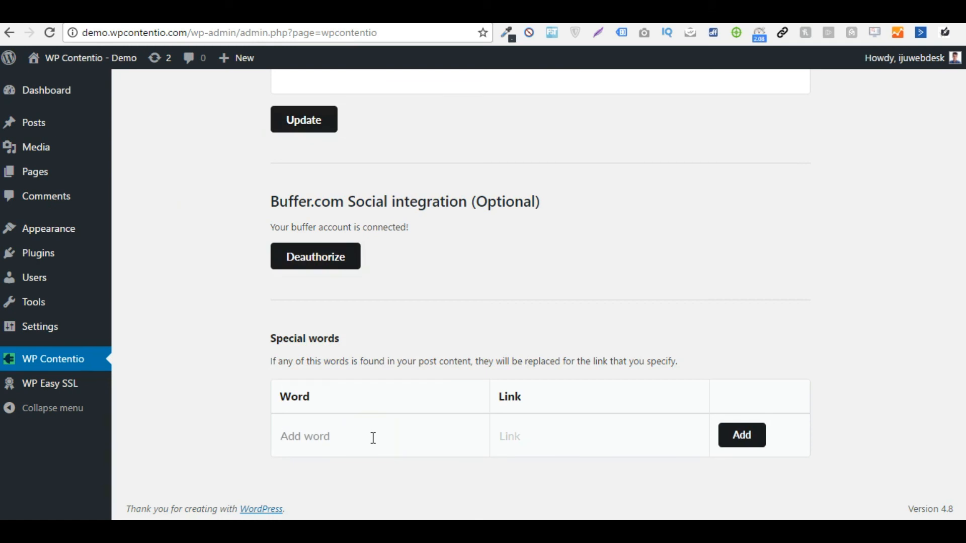
mouse_move(547, 435)
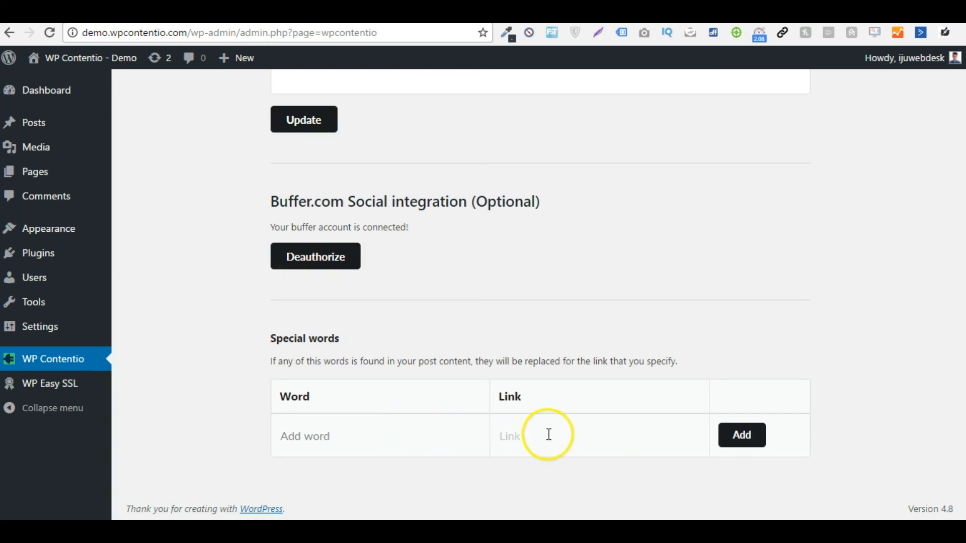
mouse_move(410, 441)
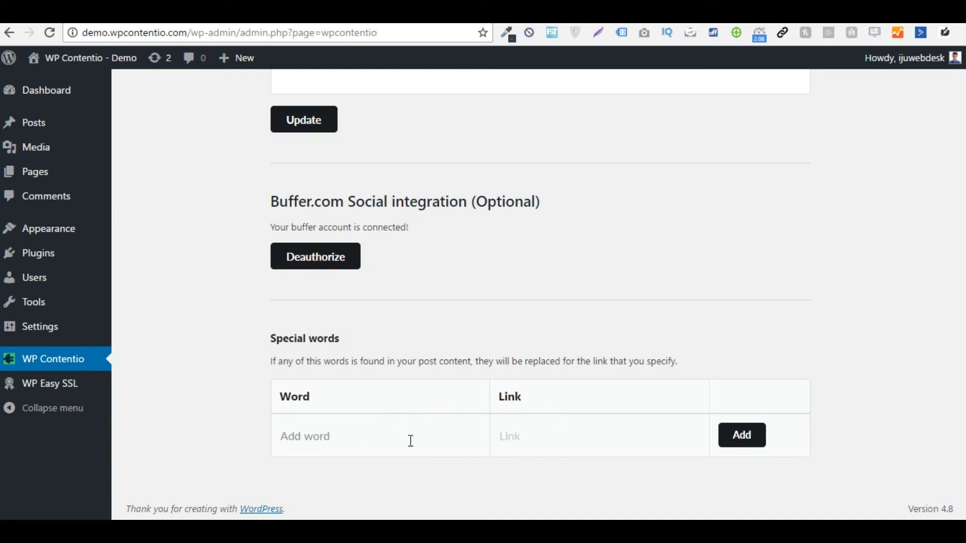
text(Money)
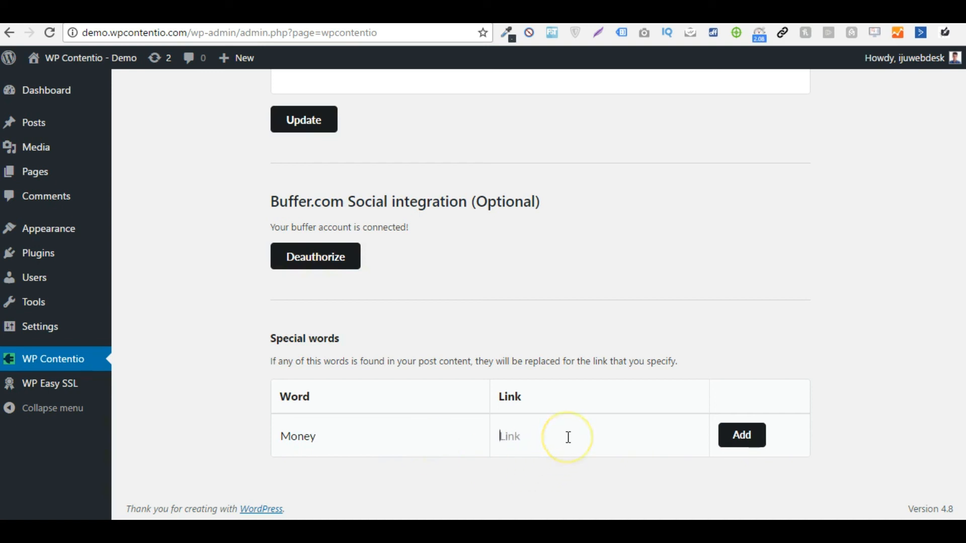
text(http)
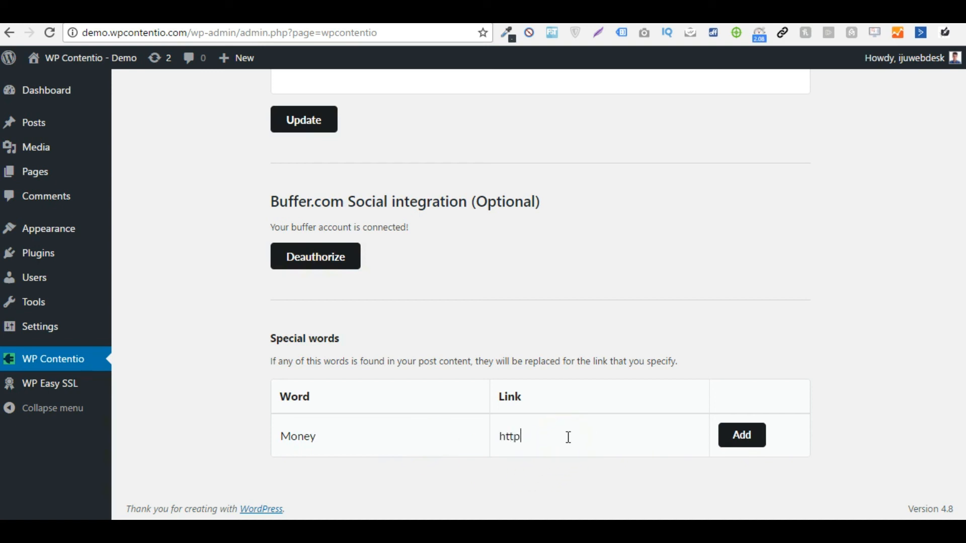
text(://yourl)
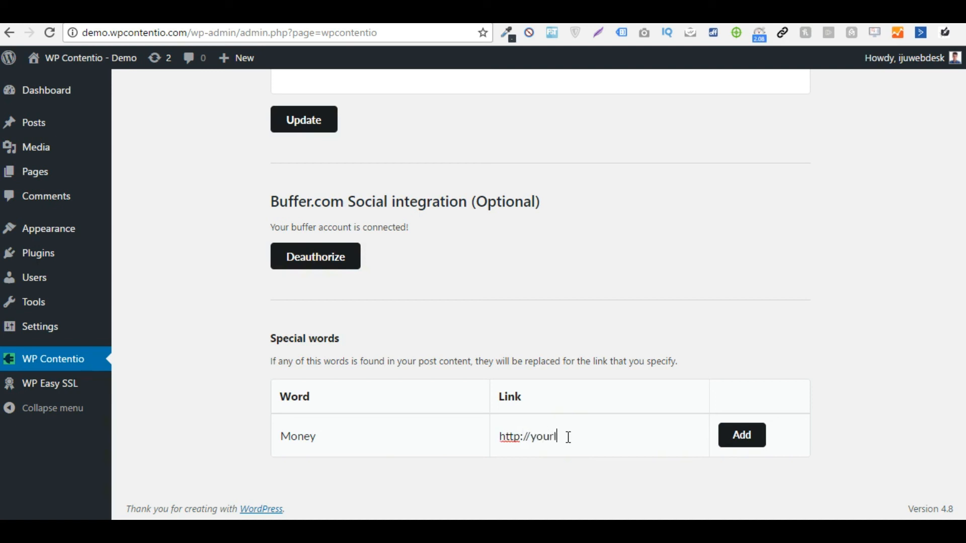
text(inkhere.com)
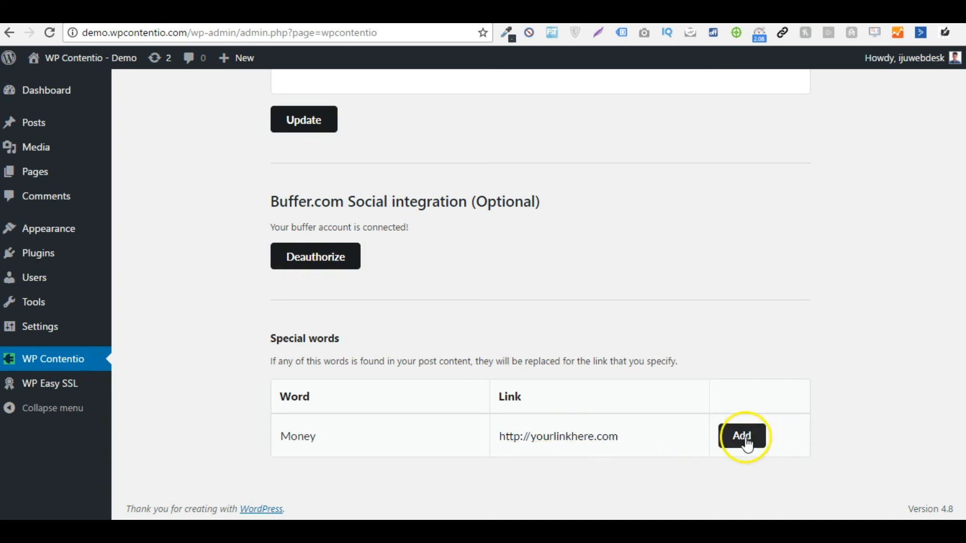
click(741, 437)
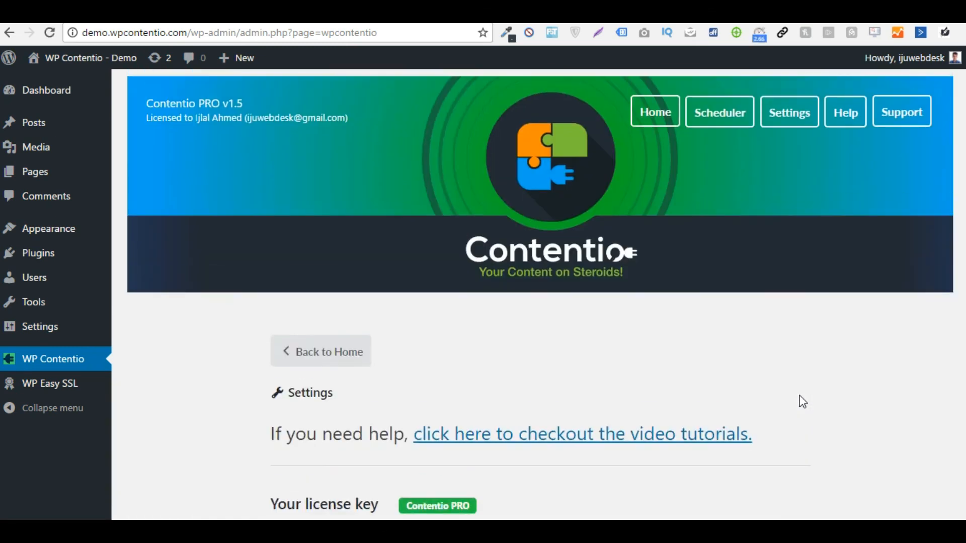
click(654, 112)
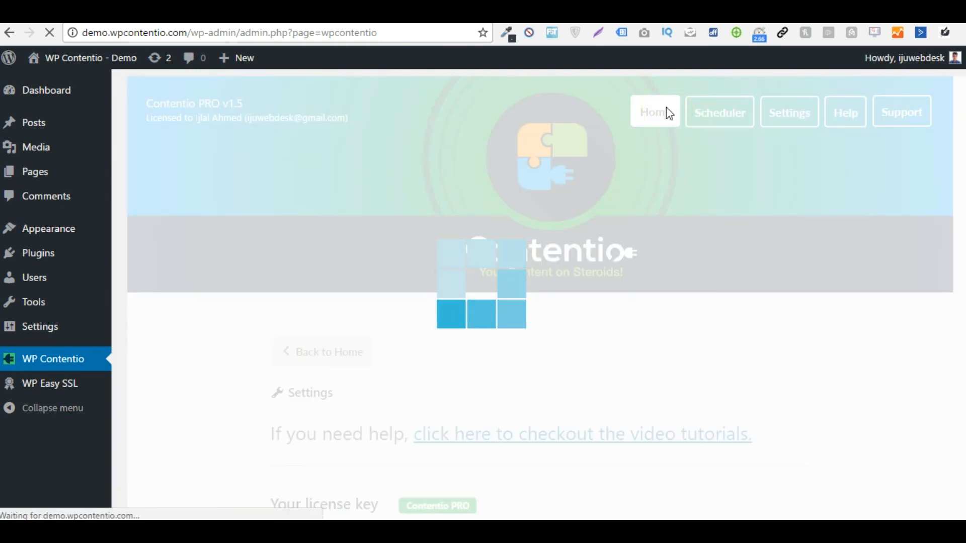
- Scroll the demo blog's front page through the generated video posts down to pagination
click(655, 111)
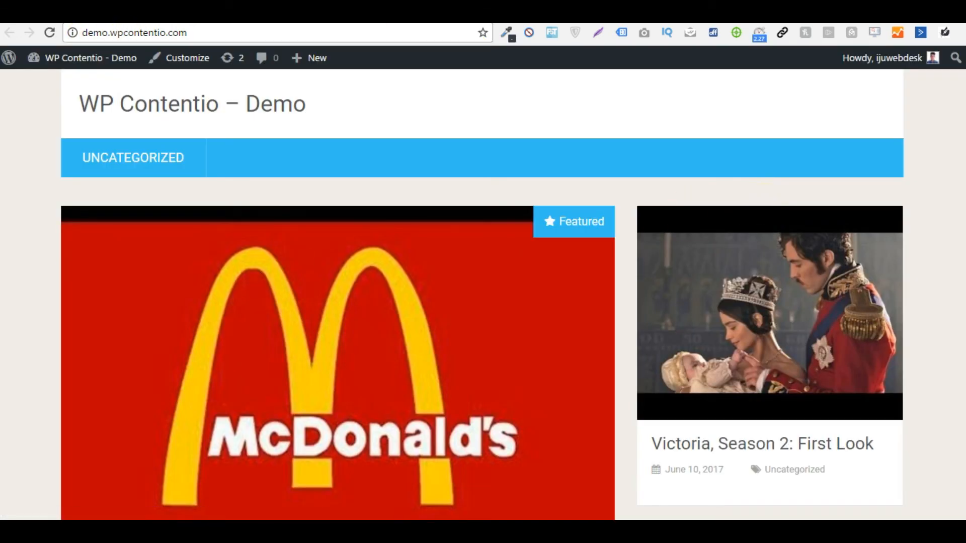
scroll(down, 3)
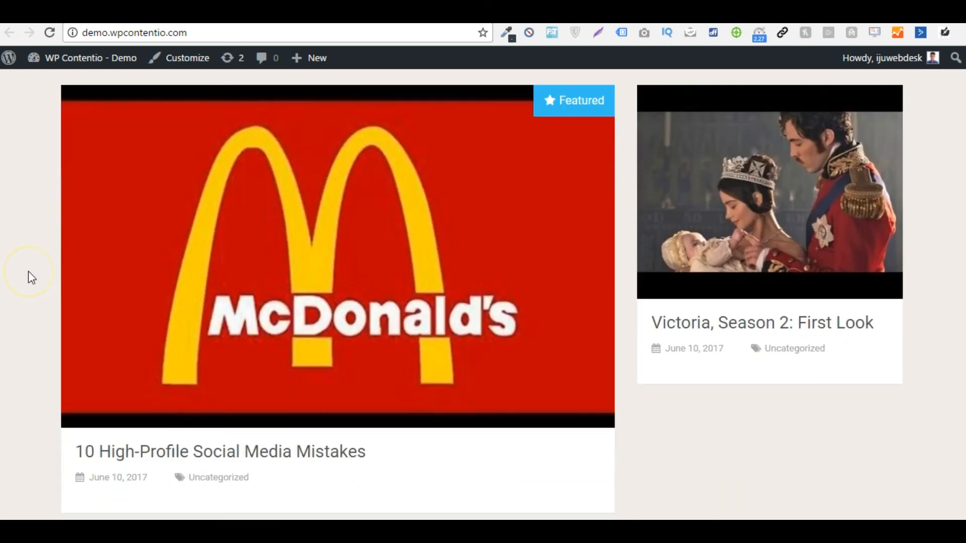
scroll(down, 3)
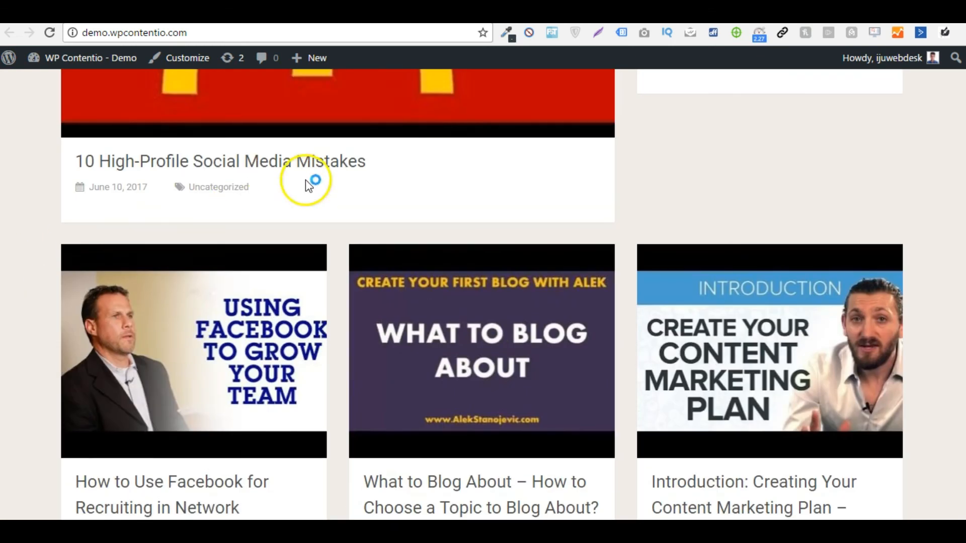
scroll(down, 3)
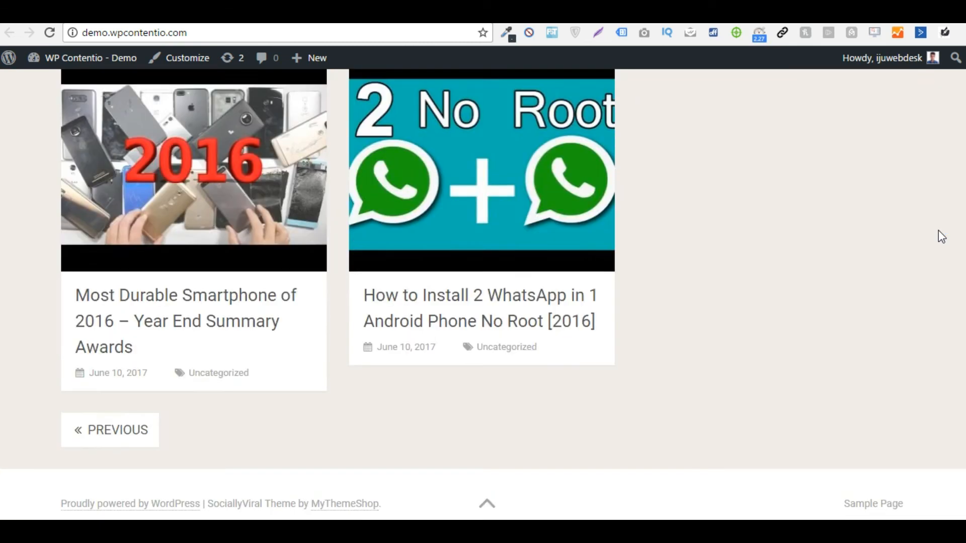
click(110, 429)
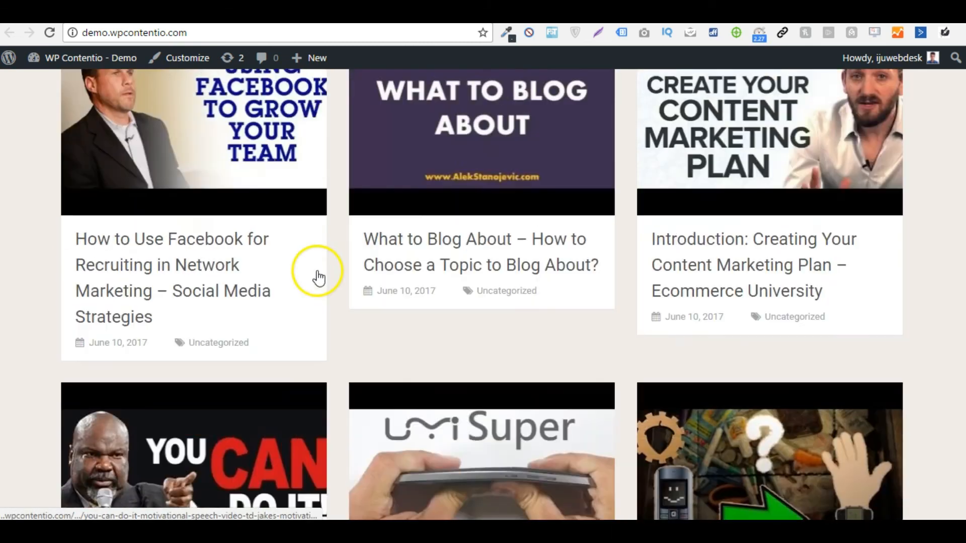
scroll(down, 3)
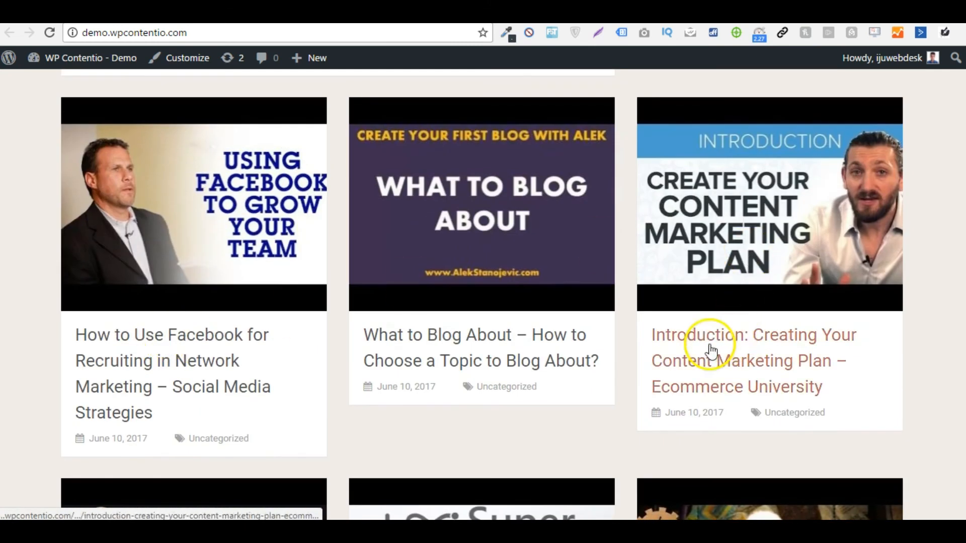
mouse_move(67, 345)
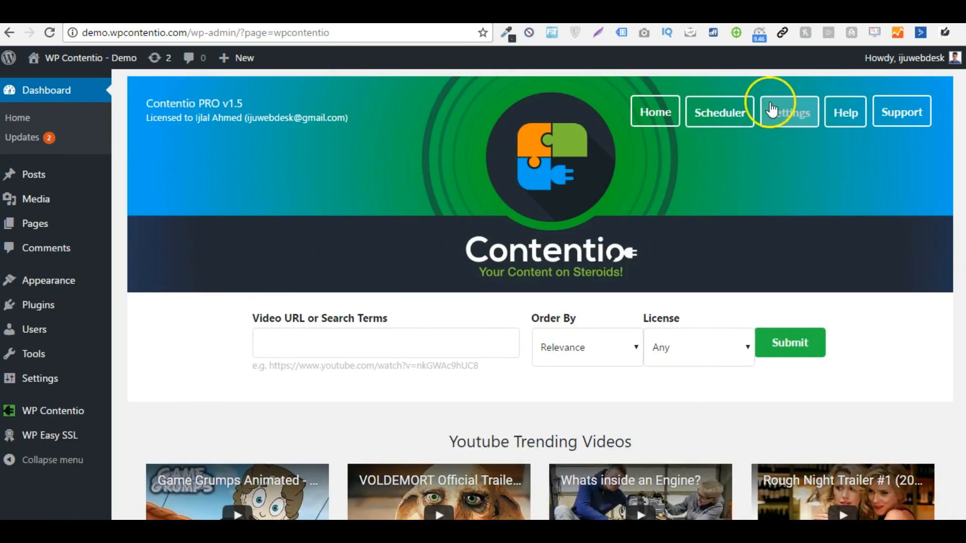
mouse_move(662, 234)
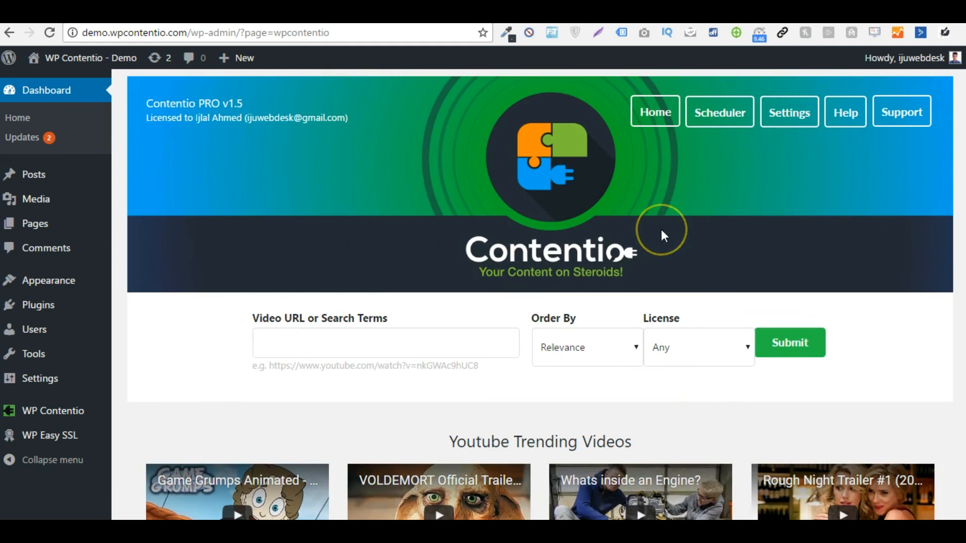